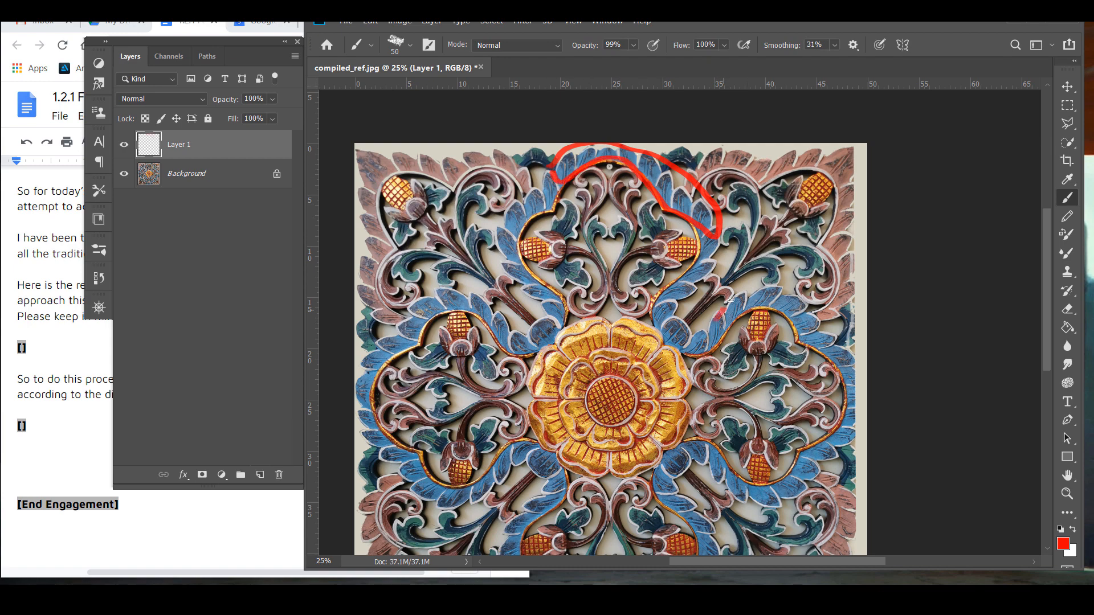
# - Outline the right-hand blue leaf and a second leaf region in red
pyautogui.moveTo(743, 304); pyautogui.dragTo(855, 366)
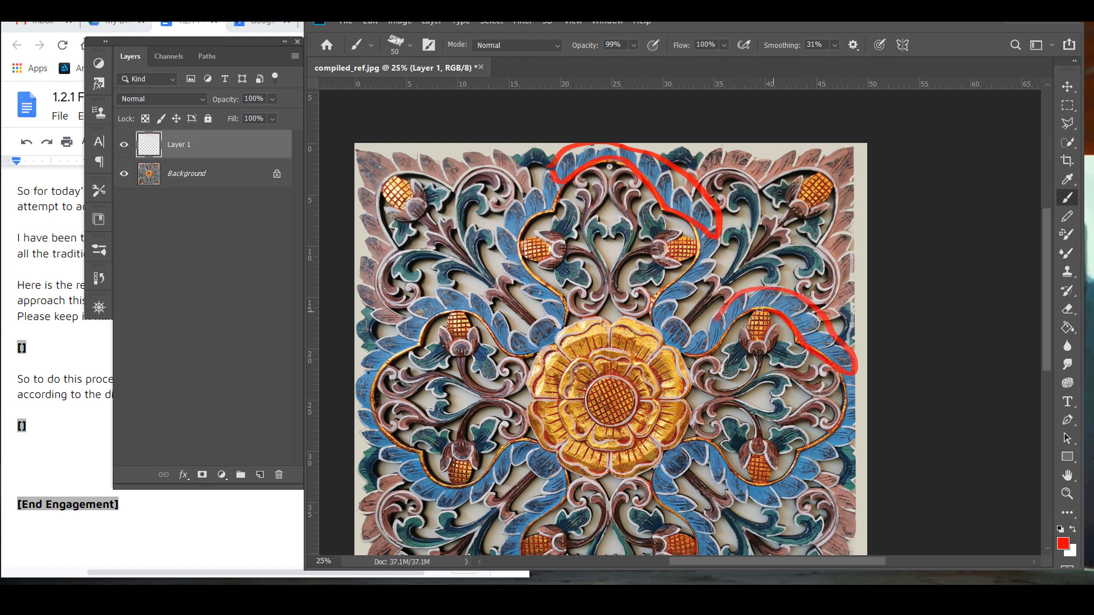
pyautogui.moveTo(719, 300); pyautogui.dragTo(677, 454)
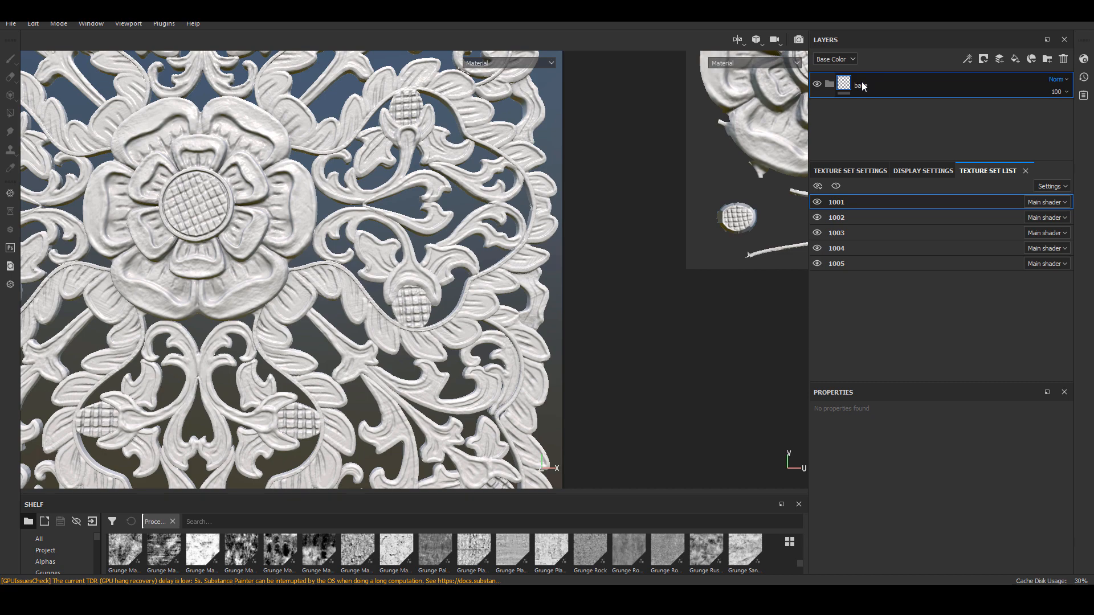
# - Add a wood texture fill layer inside the base wood folder via the layer stack menu
pyautogui.rightClick(865, 85)
pyautogui.write('se wood')
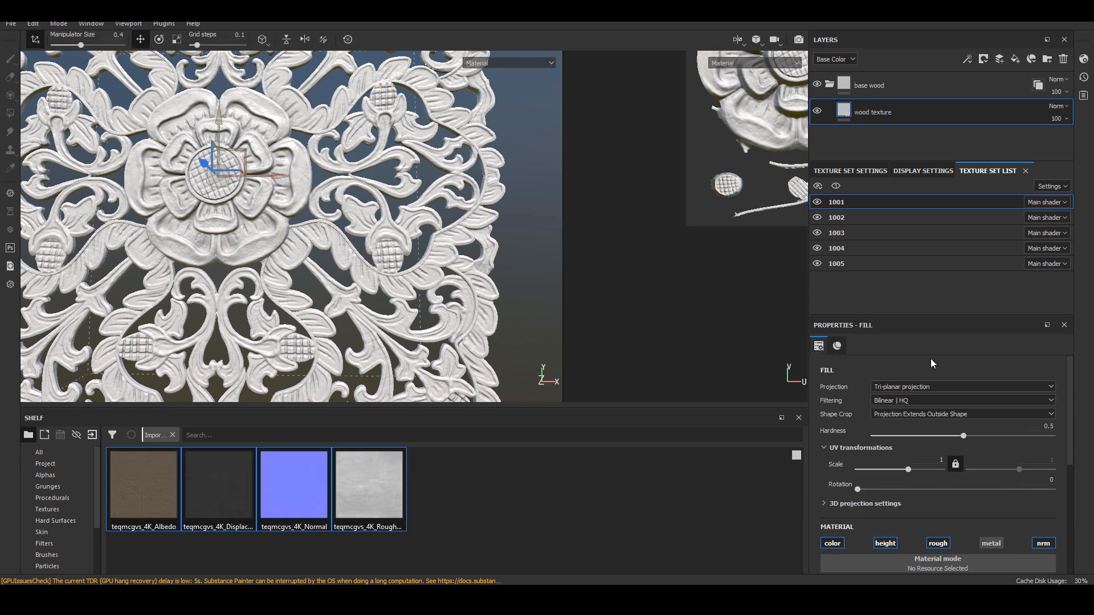
pyautogui.click(837, 345)
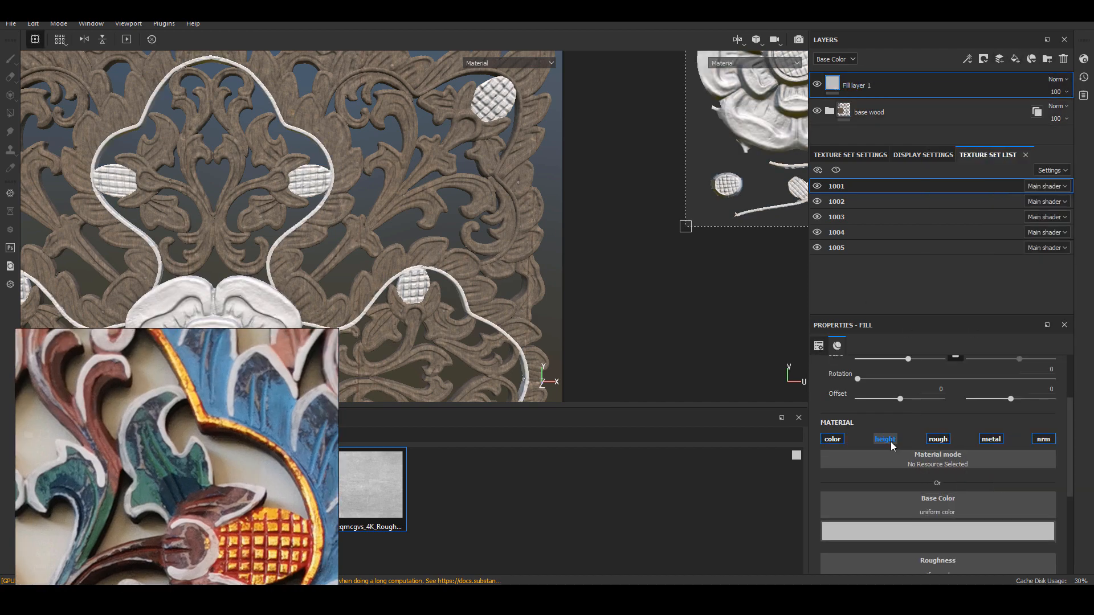
# - Disable height on the new fill and set its base colour to near-black
pyautogui.click(832, 439)
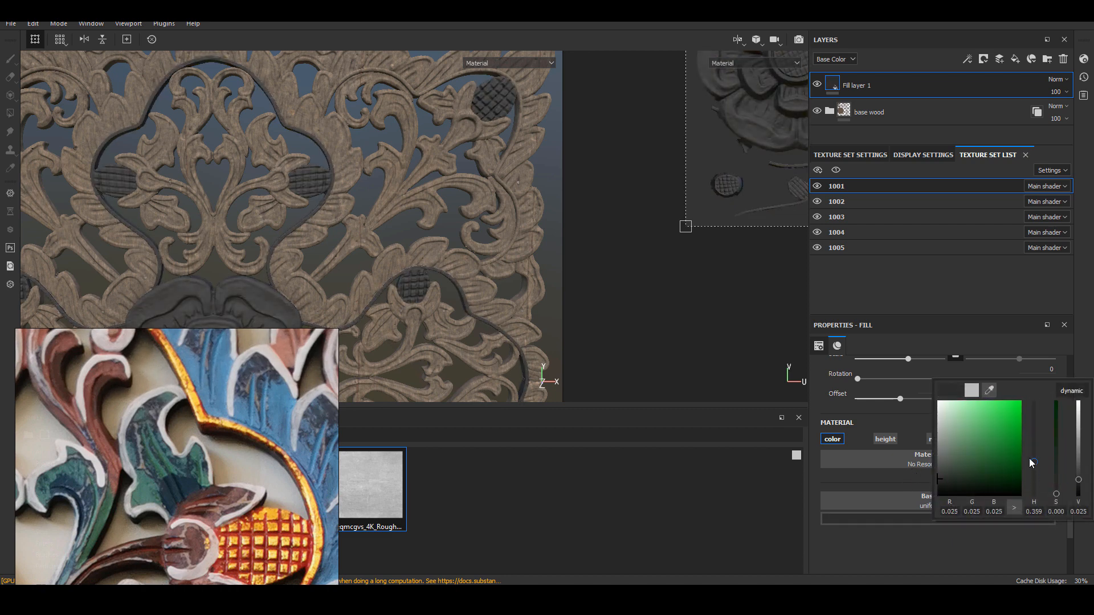
pyautogui.click(1032, 446)
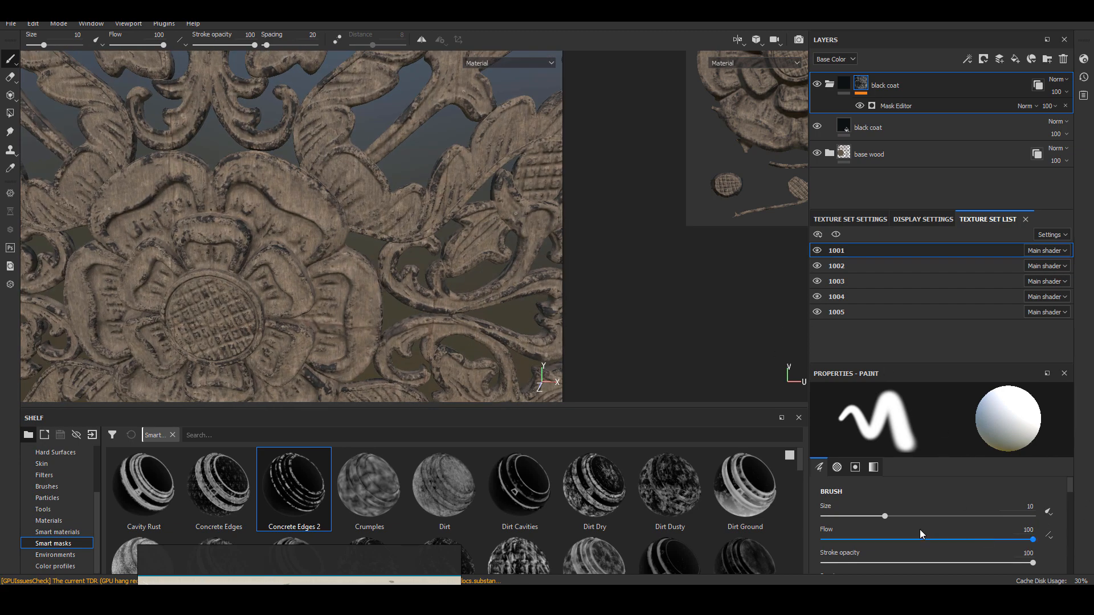
# - Adjust the black coat mask generator settings, then isolate texture set 1001 in the view
pyautogui.click(896, 106)
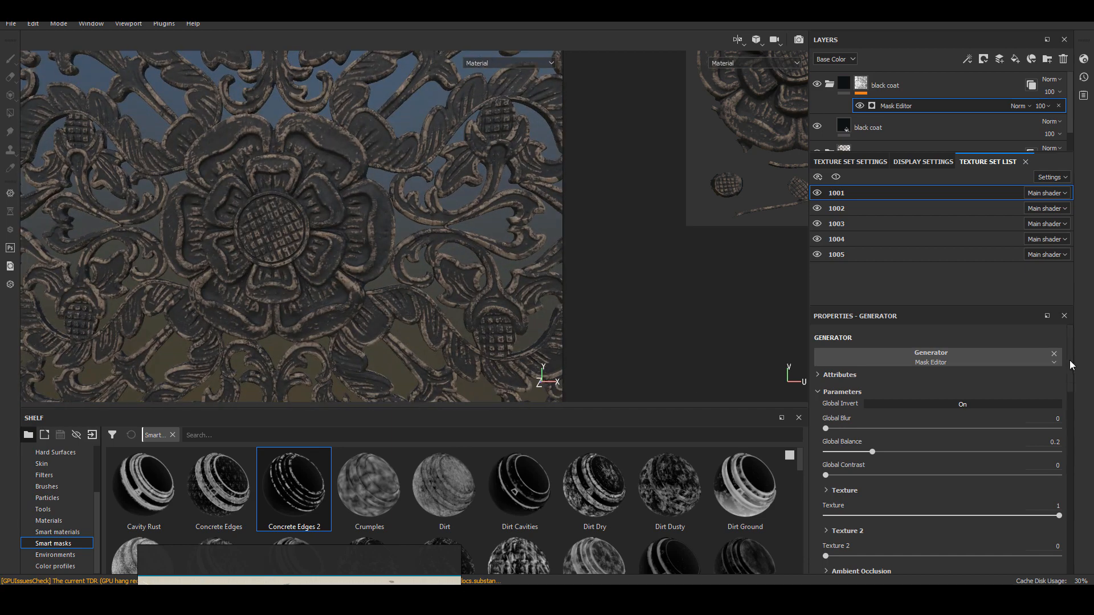
pyautogui.scroll(-3)
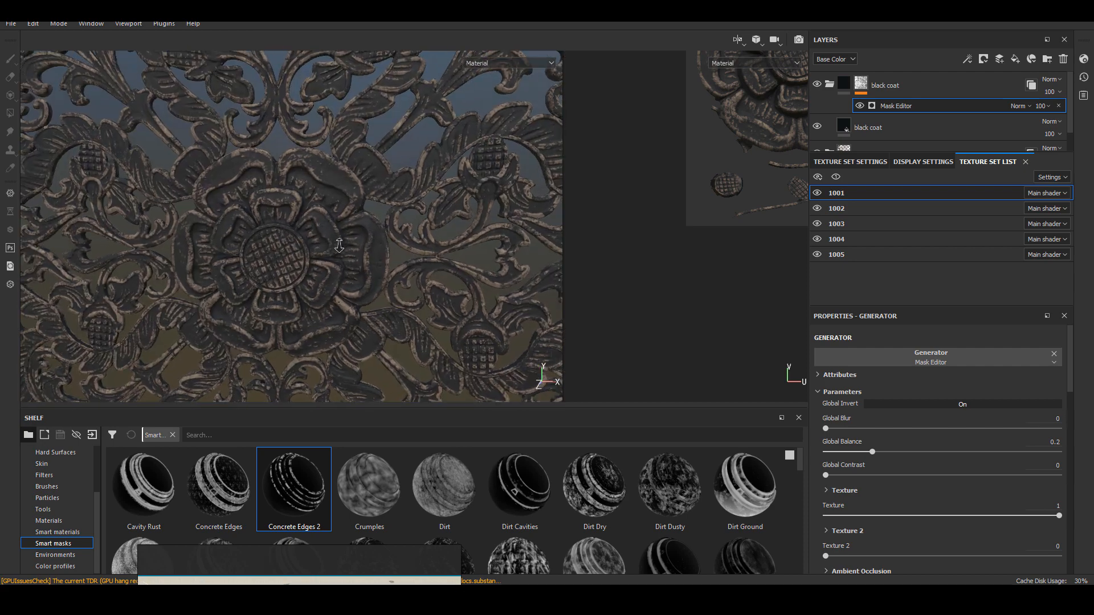
pyautogui.click(817, 192)
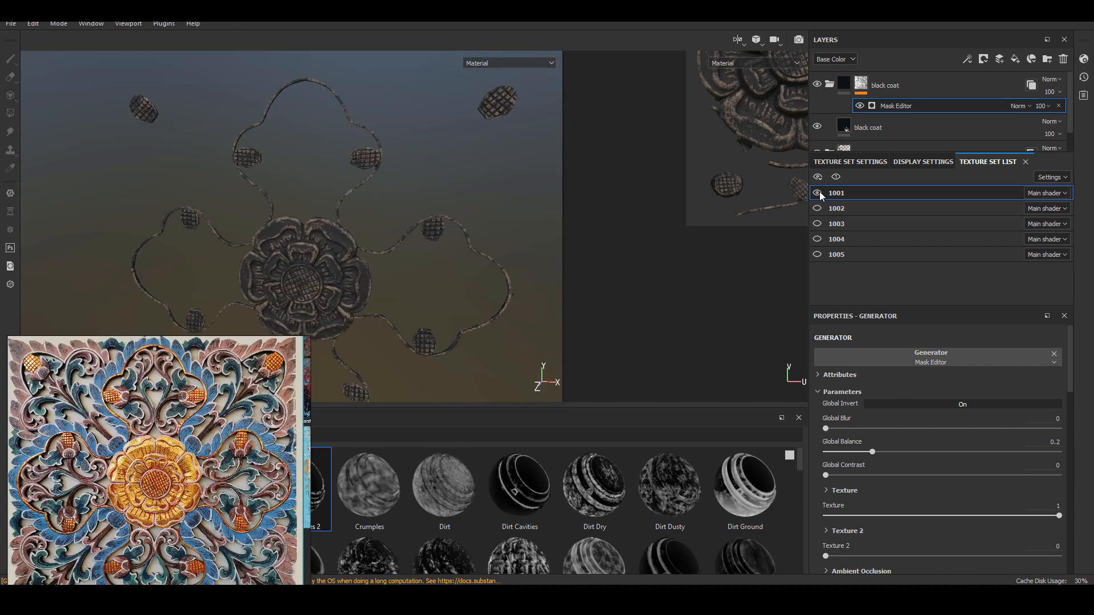
# - Isolate texture set 1002, then toggle another texture set's visibility
pyautogui.click(817, 192)
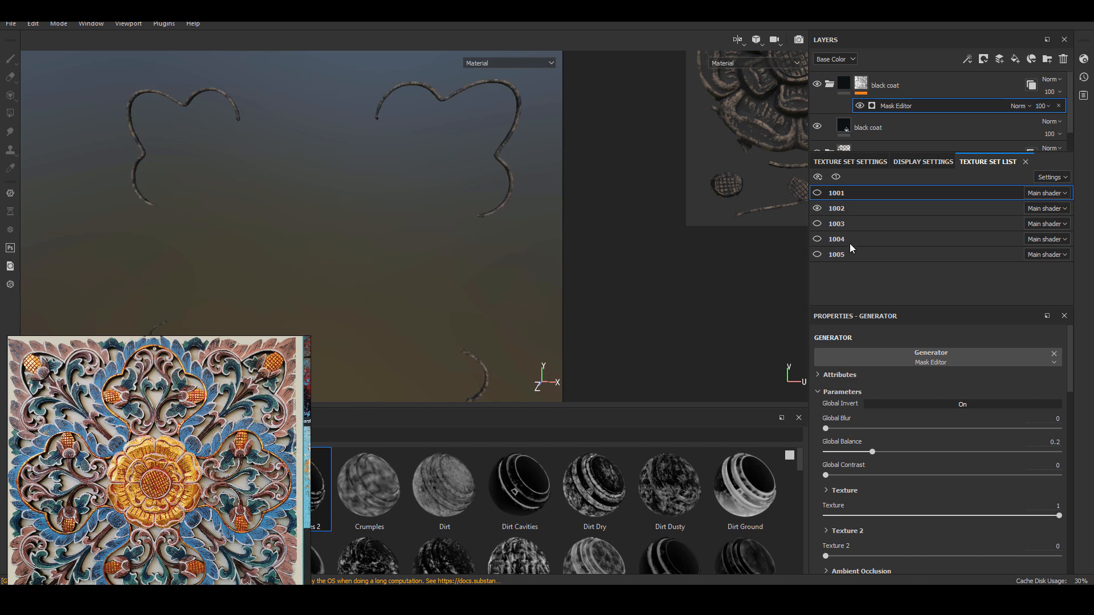
pyautogui.click(817, 209)
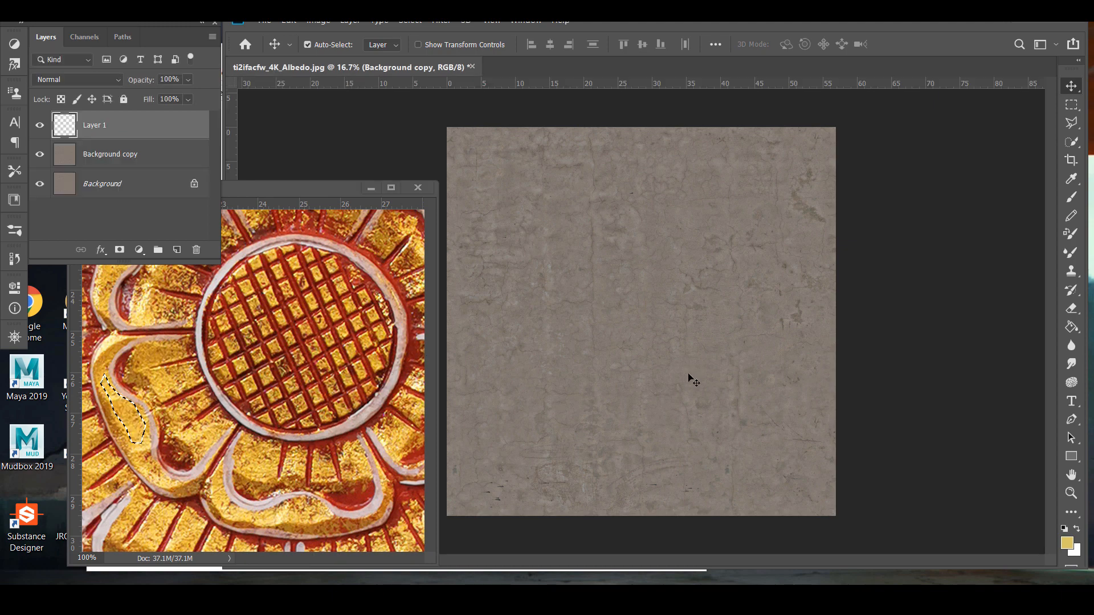
# - Match the albedo's colour to gold using the albedo file's Layer 1 as source
pyautogui.click(317, 20)
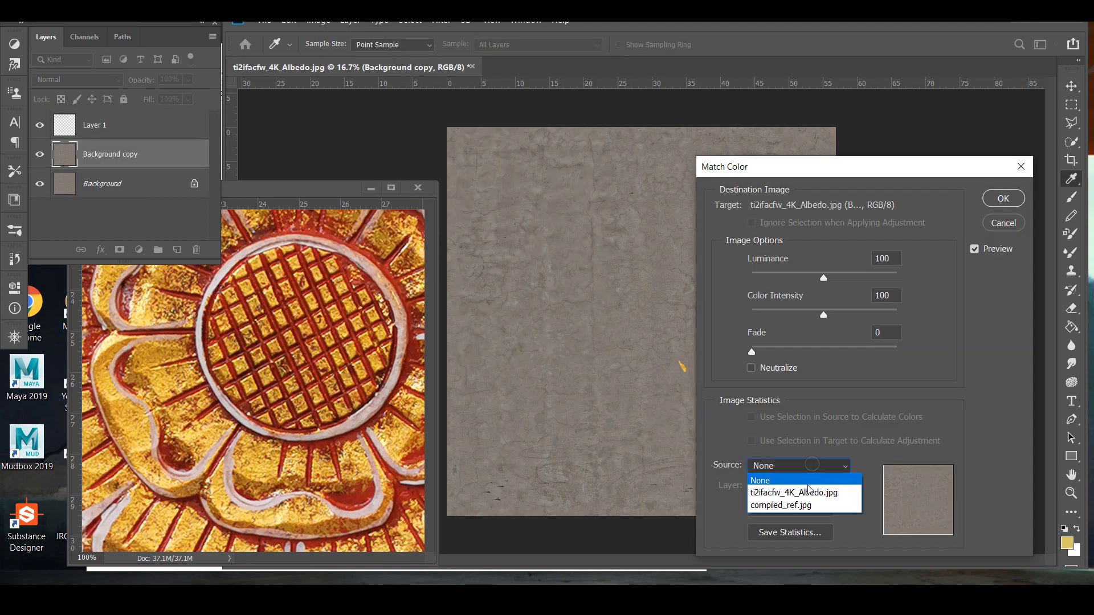
pyautogui.click(793, 492)
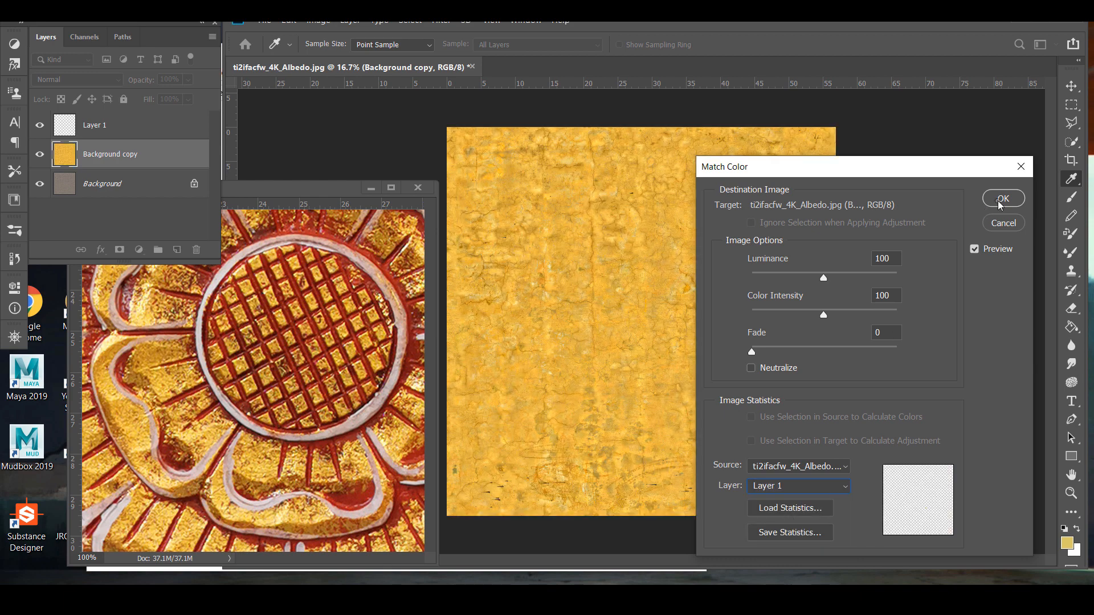
pyautogui.click(1003, 199)
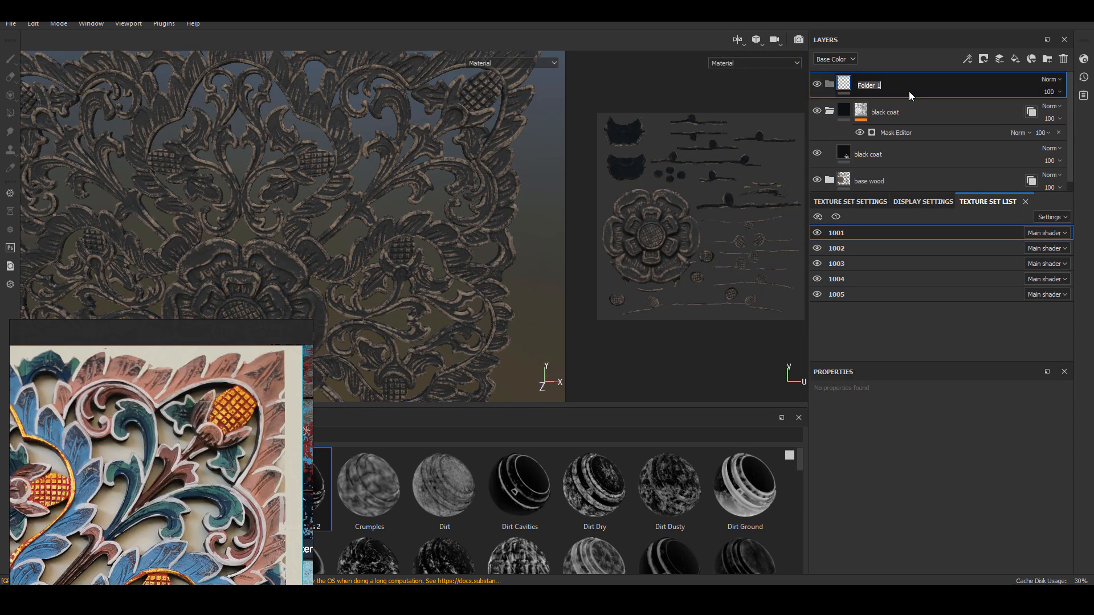
# - Name the folder 'white edge', set its fill's channels, and use tri-planar projection
pyautogui.write('white edge')
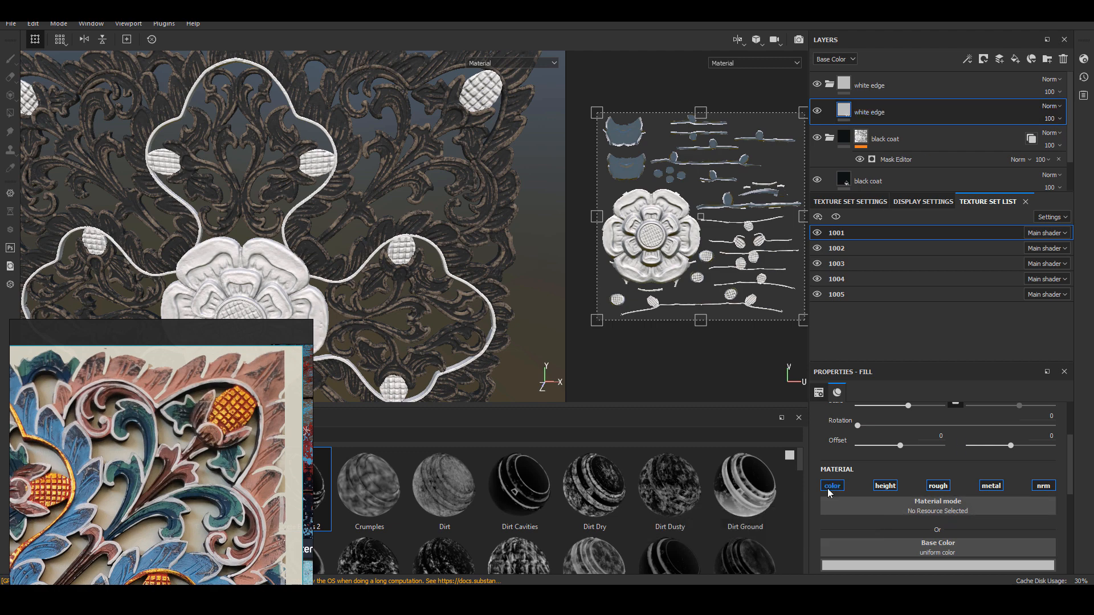
pyautogui.click(1044, 485)
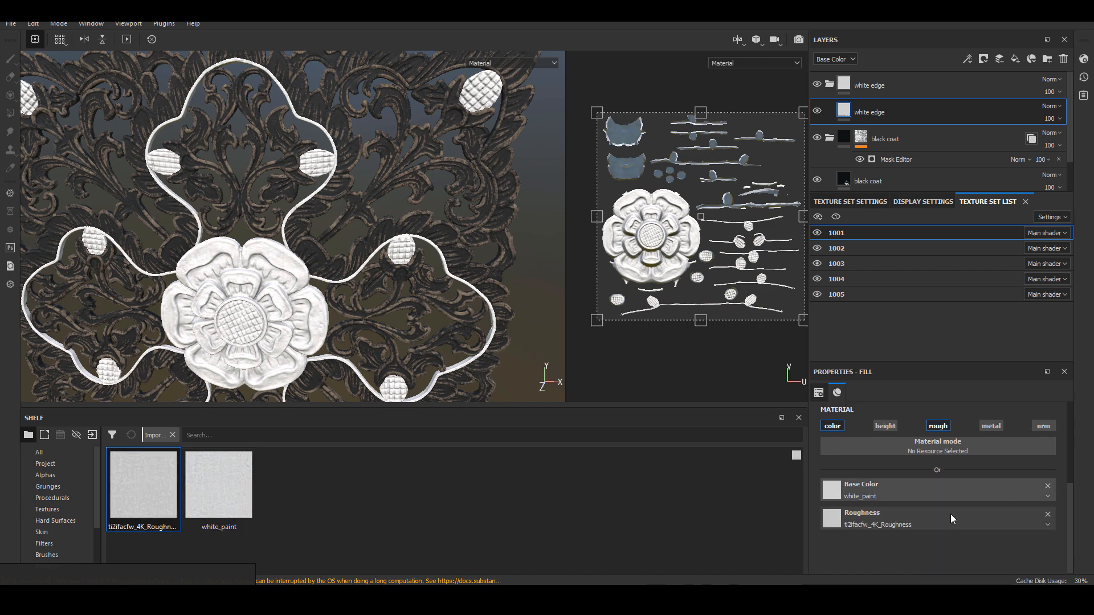
pyautogui.click(962, 433)
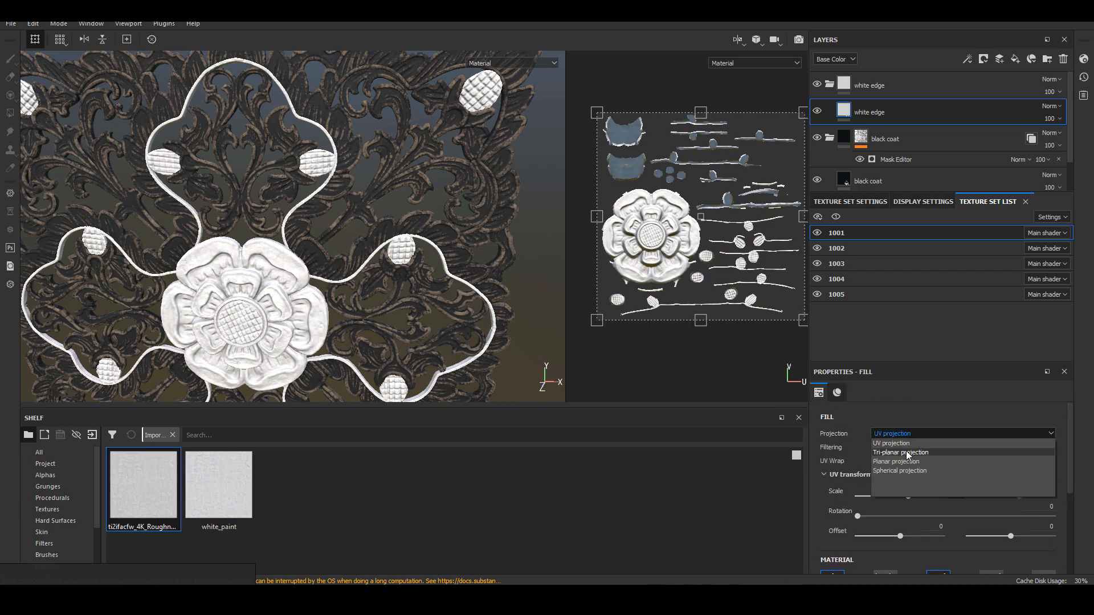
pyautogui.click(901, 452)
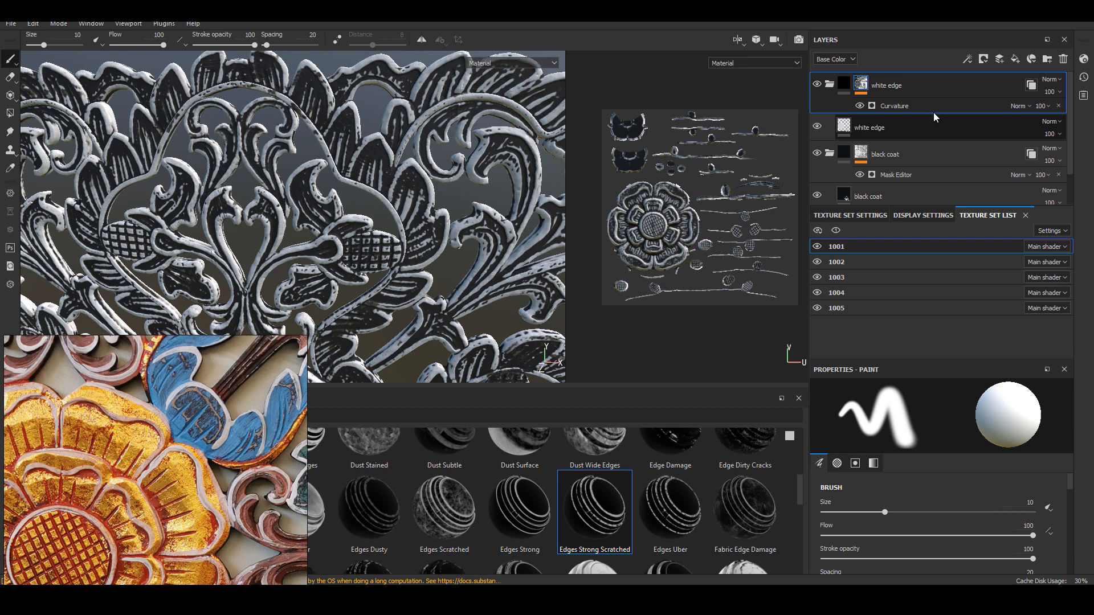
# - Lower Global Balance, raise Global Contrast, and adjust Curvature Fine on the white edge mask
pyautogui.click(895, 106)
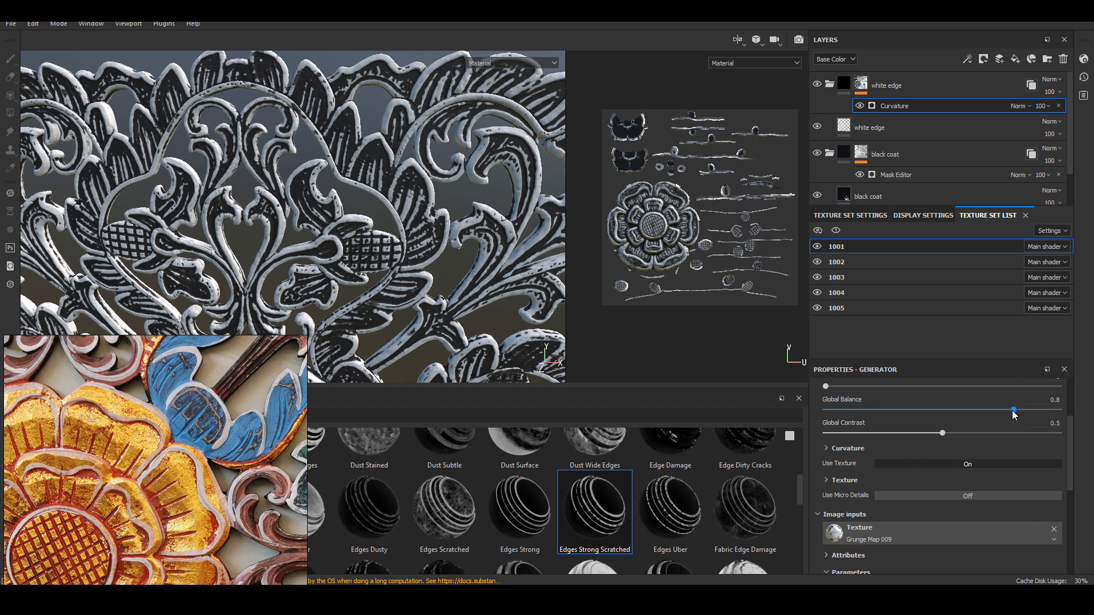
pyautogui.moveTo(1013, 411); pyautogui.dragTo(935, 411)
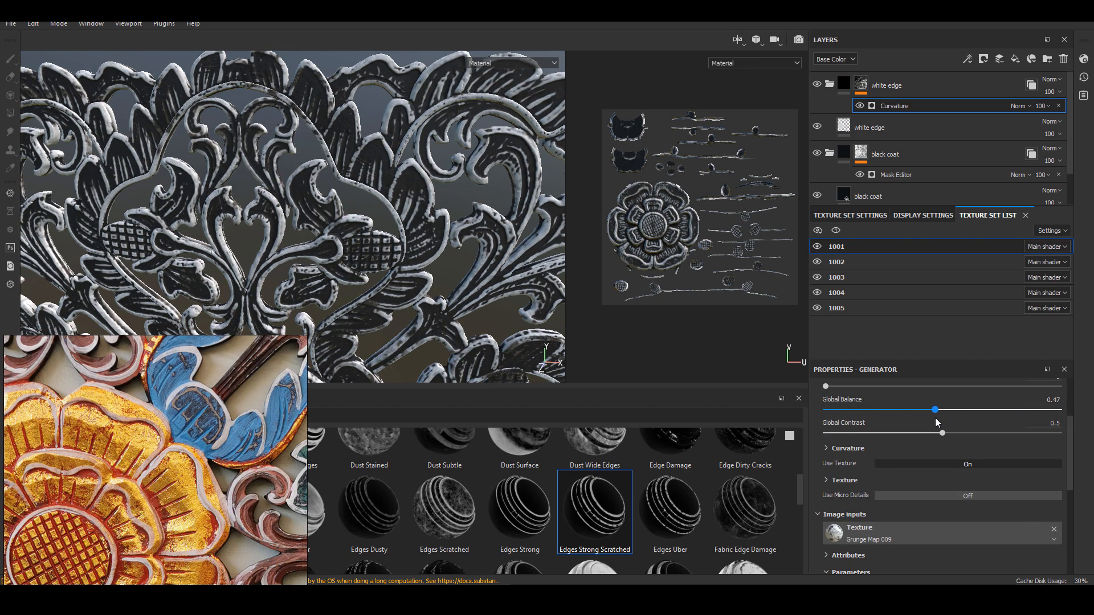
pyautogui.moveTo(943, 433); pyautogui.dragTo(1005, 433)
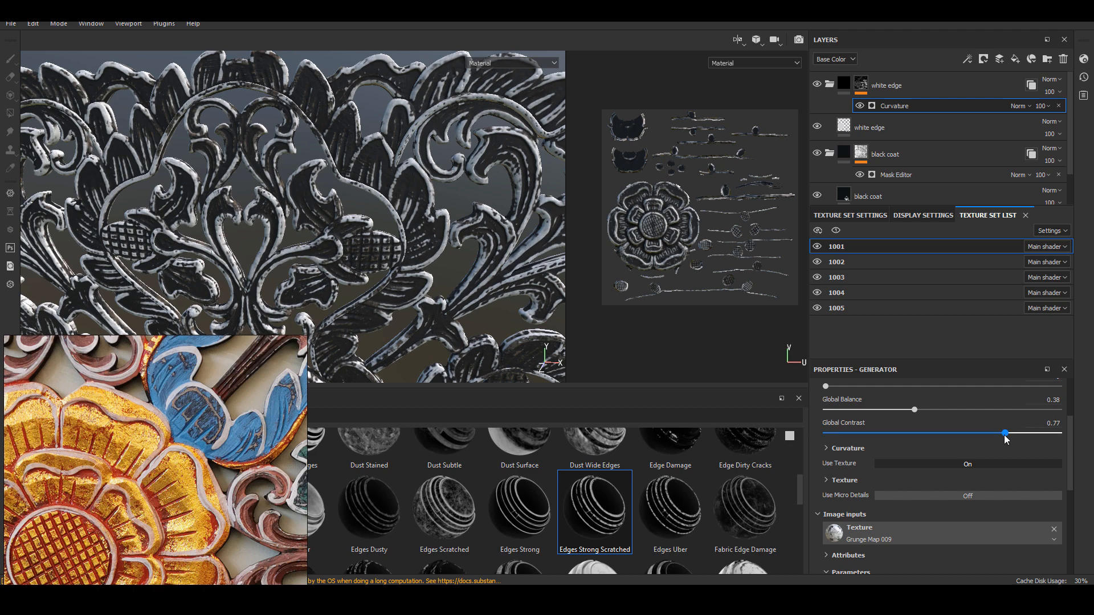
pyautogui.click(828, 448)
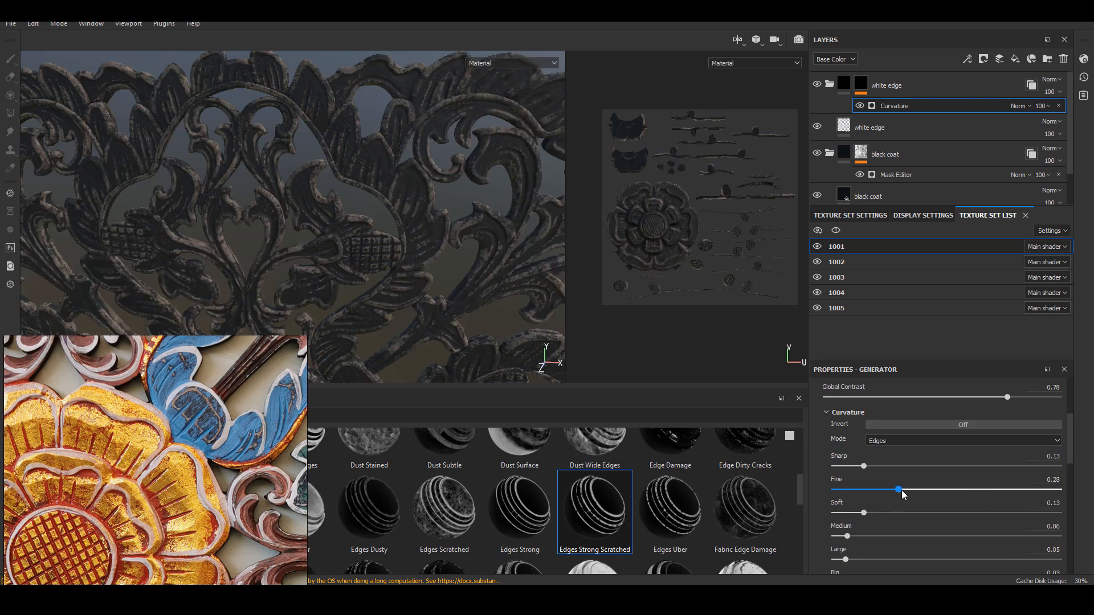
pyautogui.moveTo(898, 489); pyautogui.dragTo(948, 489)
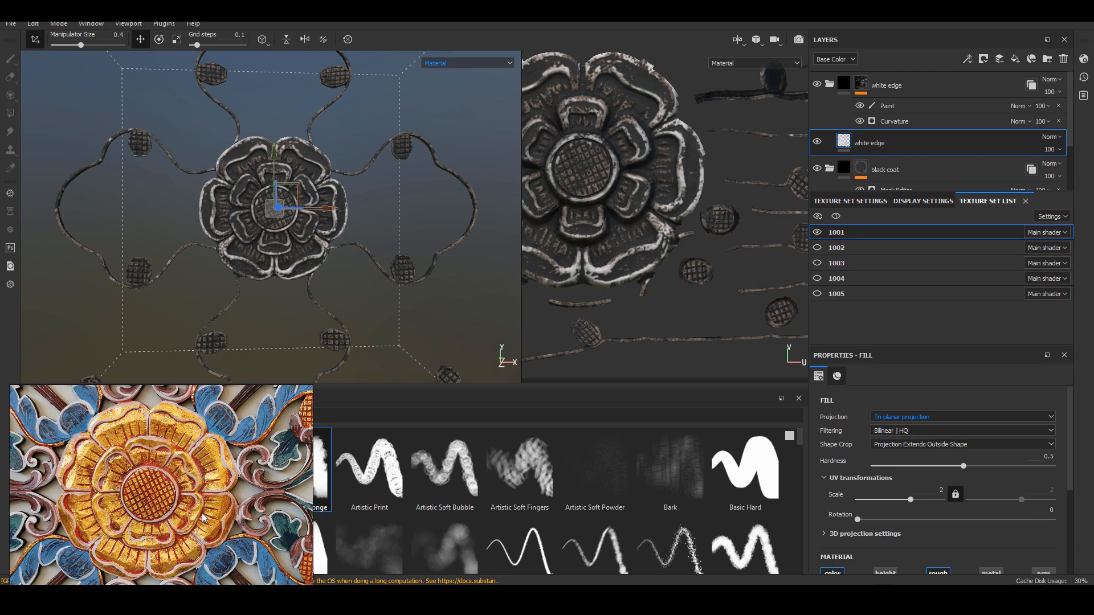
# - Add a new fill layer and rename it gold
pyautogui.click(868, 143)
pyautogui.write('gold')
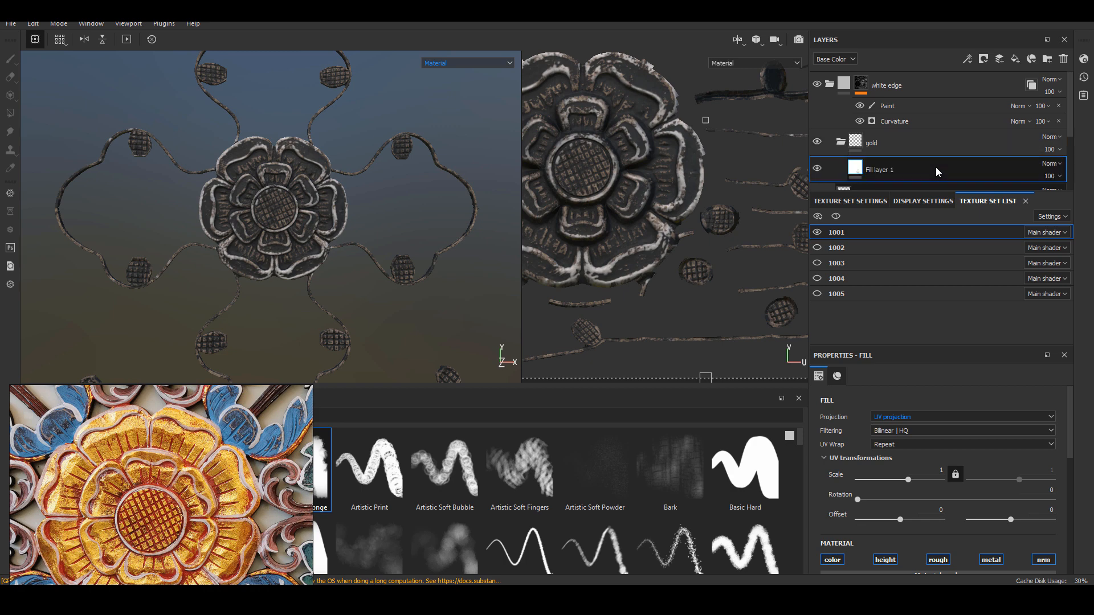
pyautogui.doubleClick(880, 169)
pyautogui.write('gold')
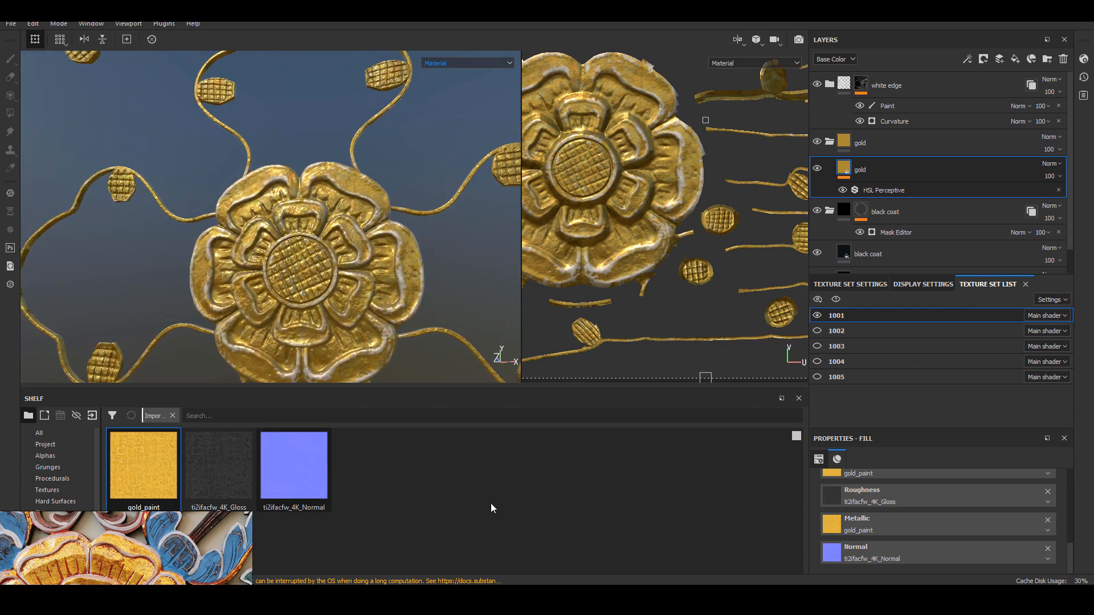
# - Shift the gold paint's hue with the HSL filter's Hue slider
pyautogui.click(883, 189)
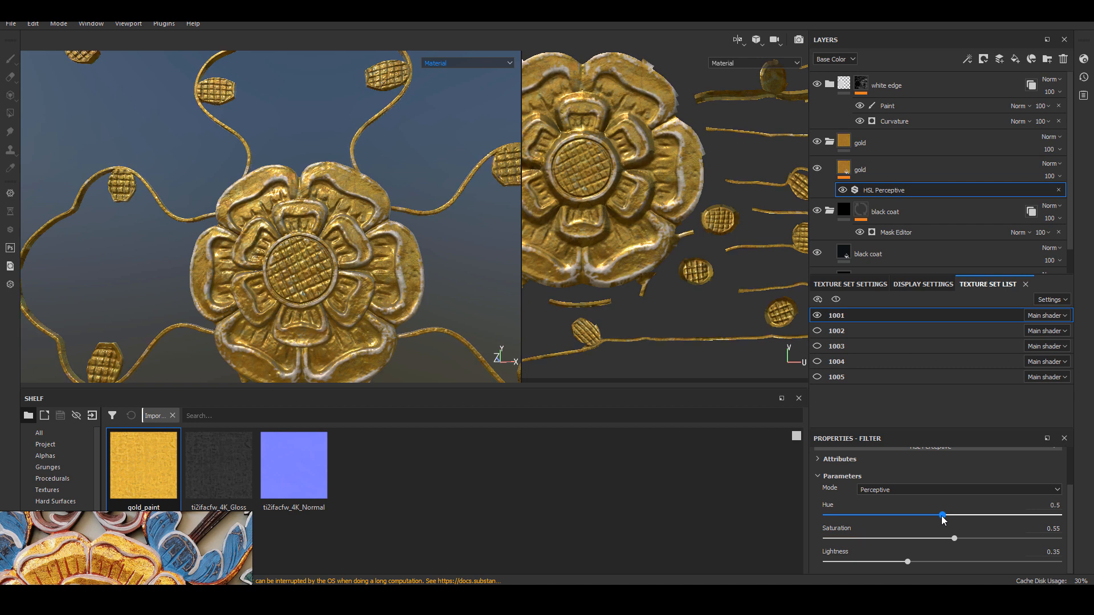
pyautogui.moveTo(942, 515); pyautogui.dragTo(960, 516)
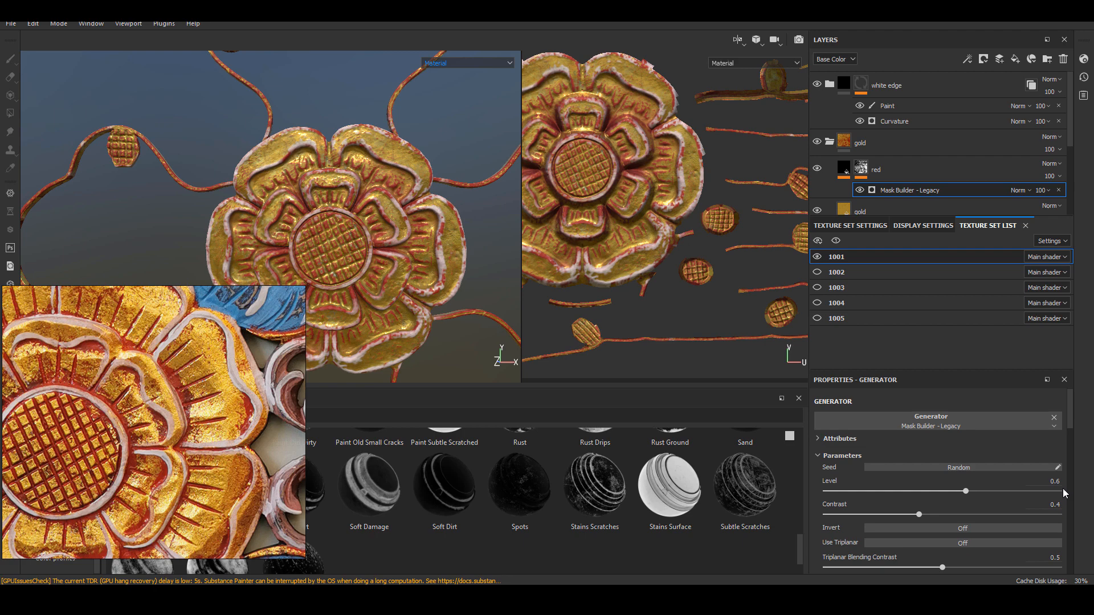
# - Set the red mask's Convex Range to -1 and Concave Range to 0.53 so red fills only crevices
pyautogui.scroll(-3)
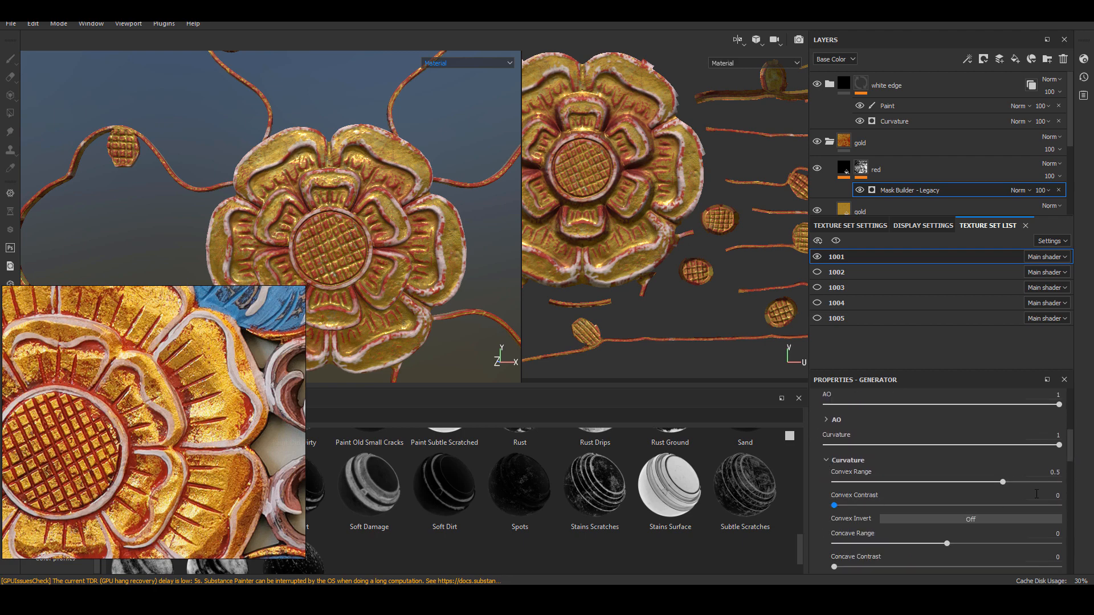
pyautogui.moveTo(1022, 482); pyautogui.dragTo(834, 482)
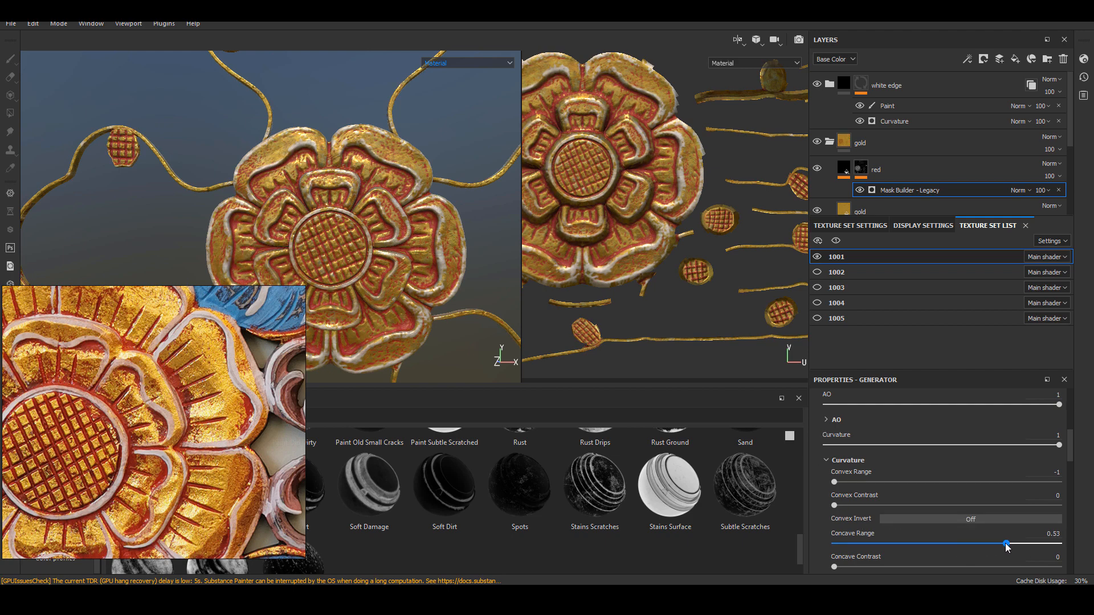
pyautogui.moveTo(1005, 547); pyautogui.dragTo(1008, 544)
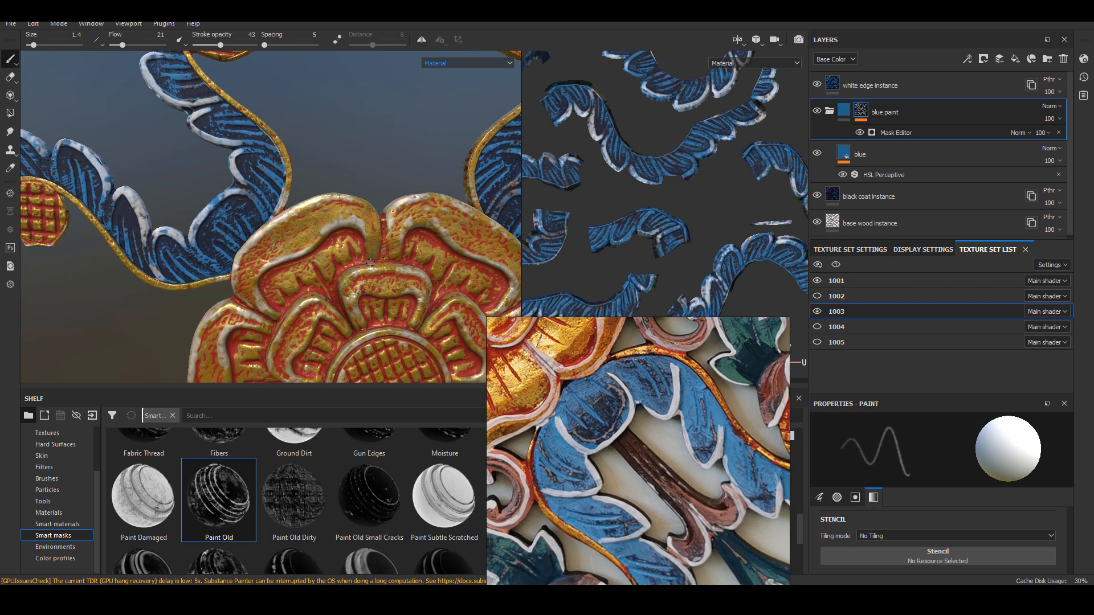
# - Raise the blue paint folder's Mask Editor Global Balance to 0.4
pyautogui.click(896, 133)
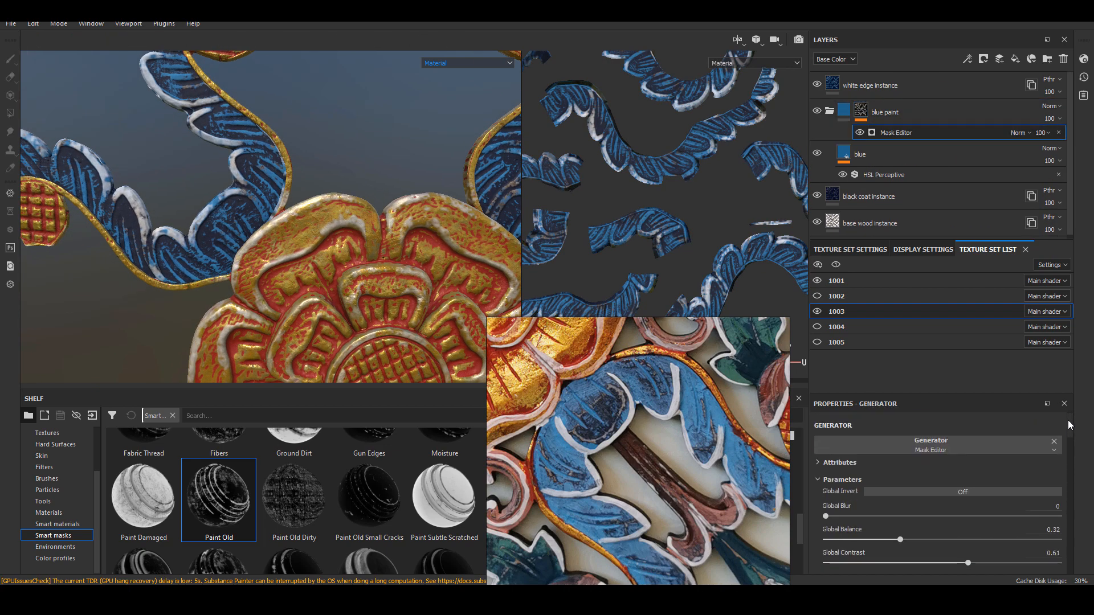
pyautogui.moveTo(920, 540); pyautogui.dragTo(920, 505)
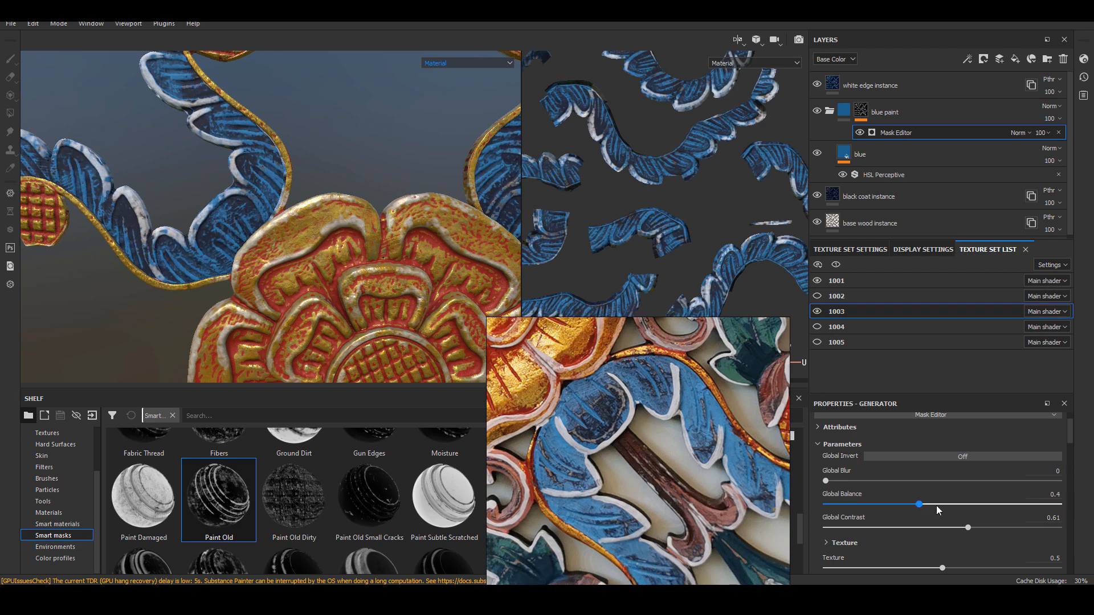
pyautogui.moveTo(918, 504); pyautogui.dragTo(948, 504)
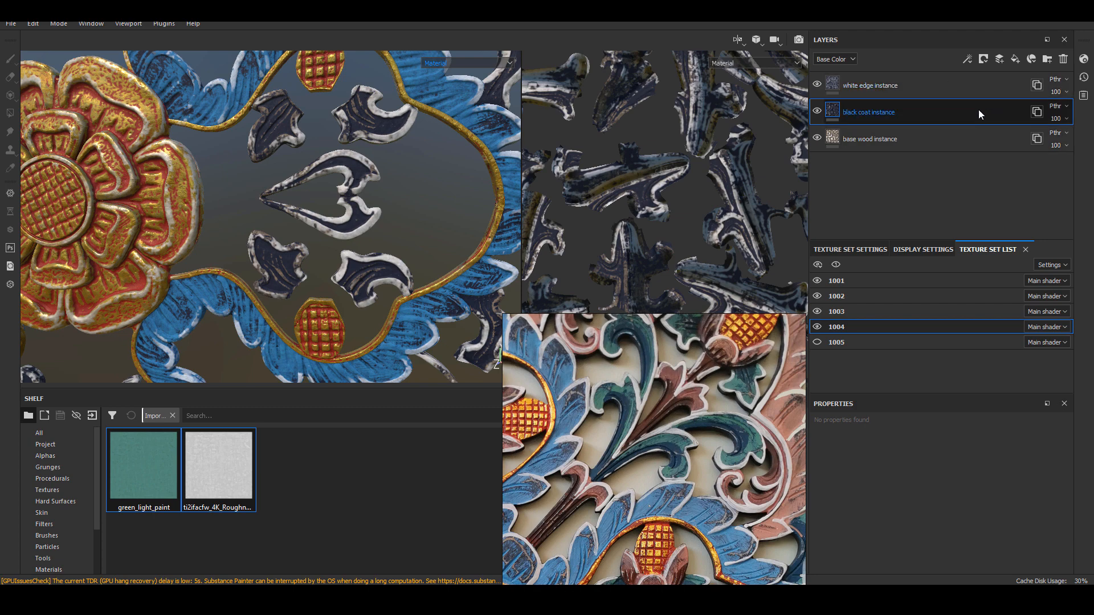
# - Build a 'green paint' folder with light and dark green fills, projecting the dark fill tri-planar
pyautogui.write('green paint')
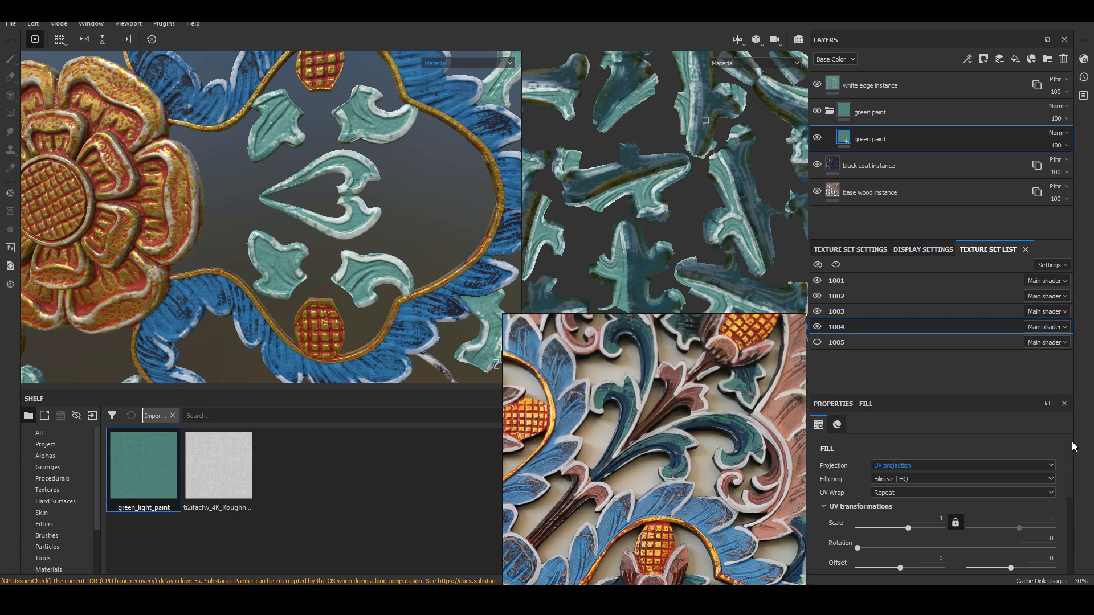
pyautogui.click(962, 466)
pyautogui.write('dark green')
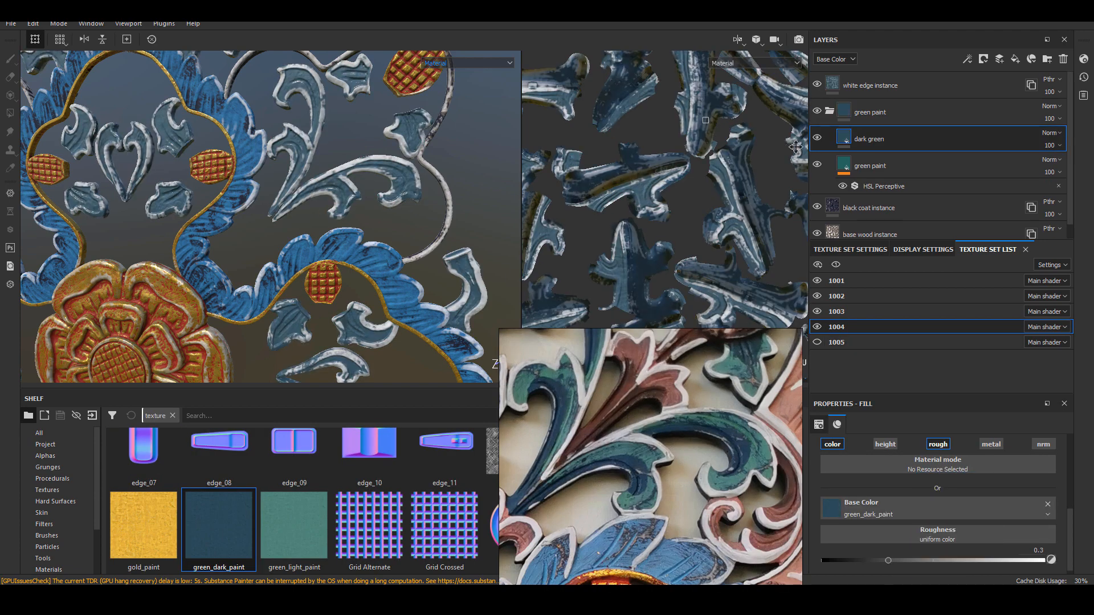
pyautogui.click(962, 466)
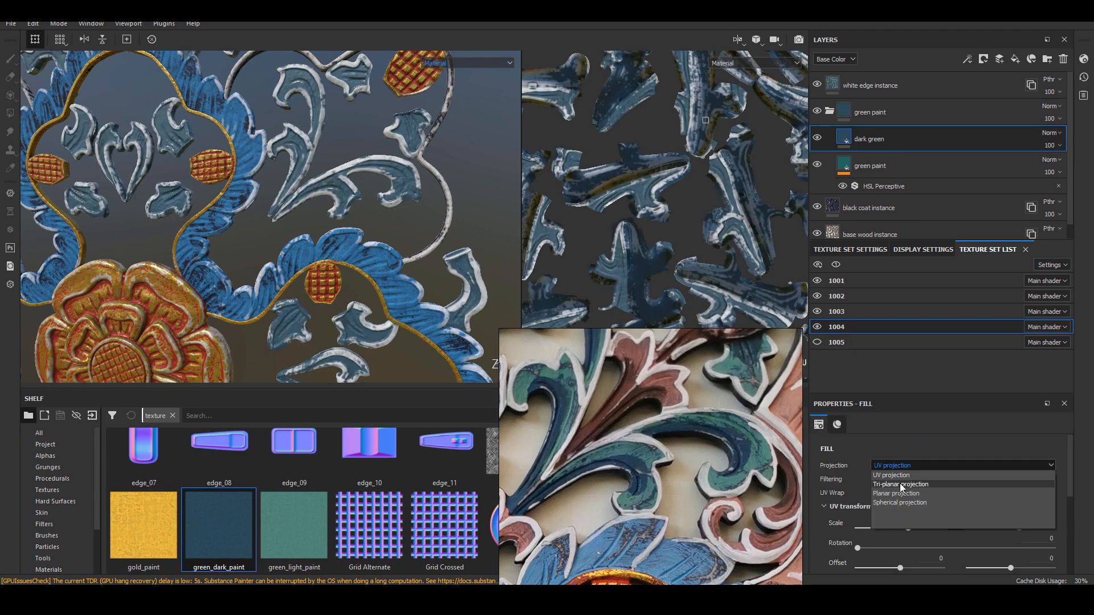
pyautogui.click(901, 485)
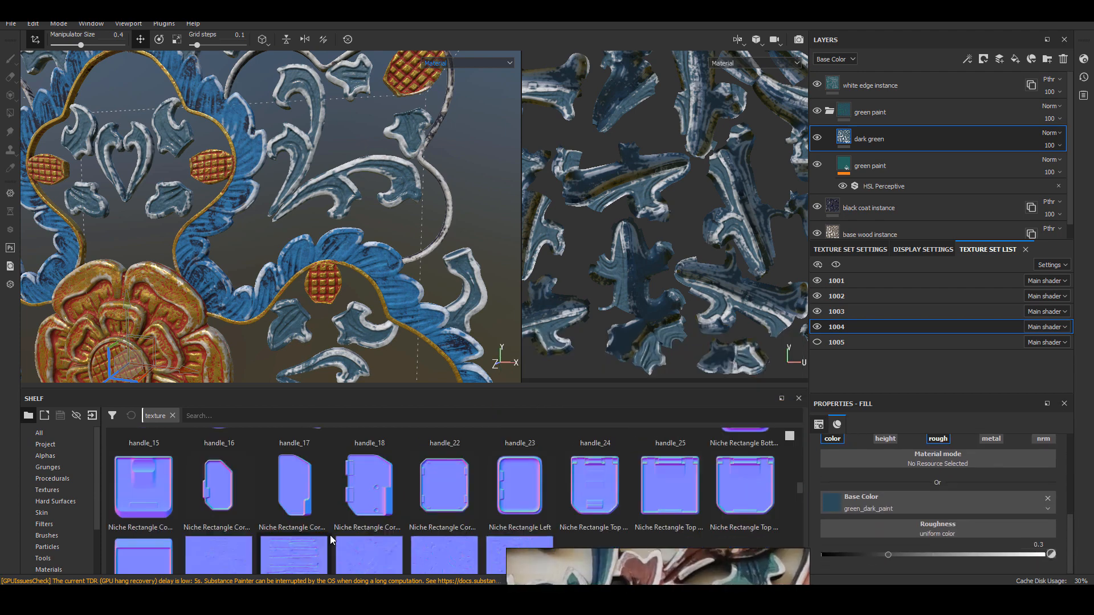
pyautogui.scroll(-3)
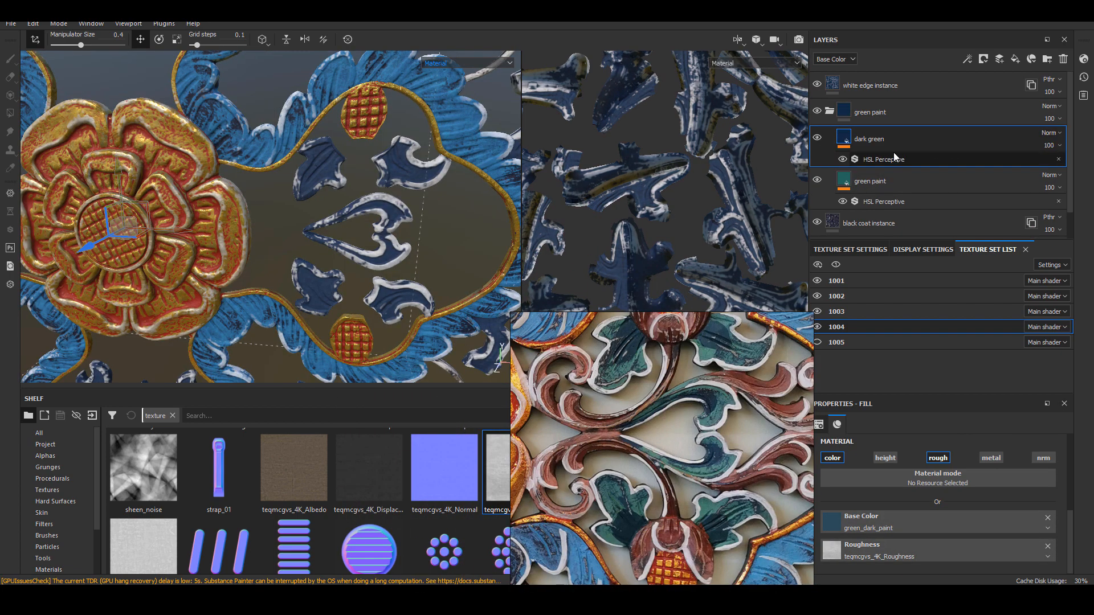
# - Add a Mask Builder - Legacy generator to the dark green mask and adjust its Level
pyautogui.rightClick(860, 139)
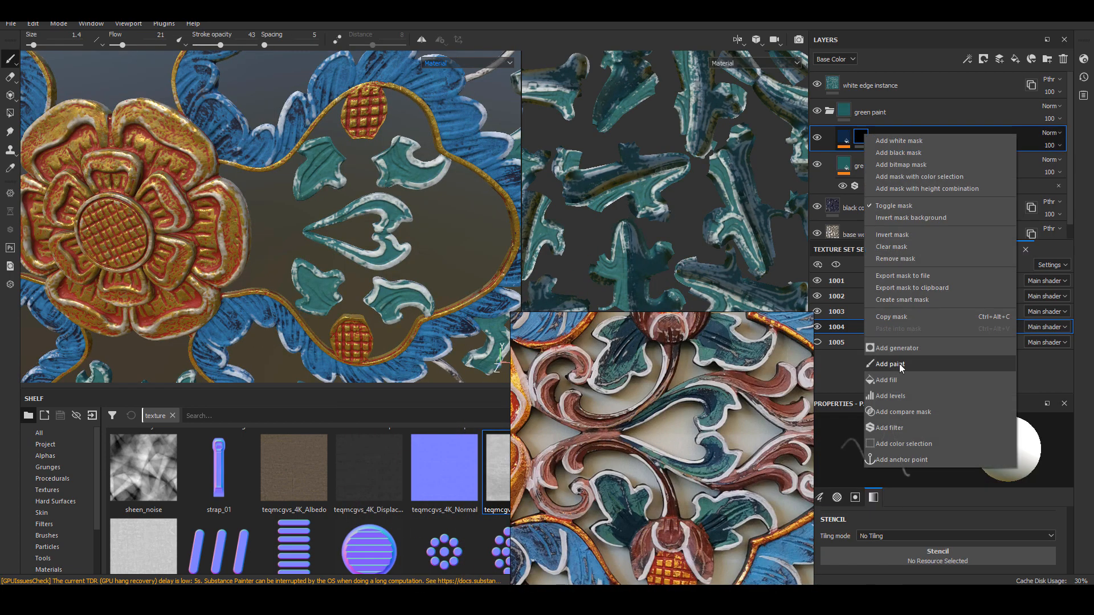
pyautogui.click(895, 347)
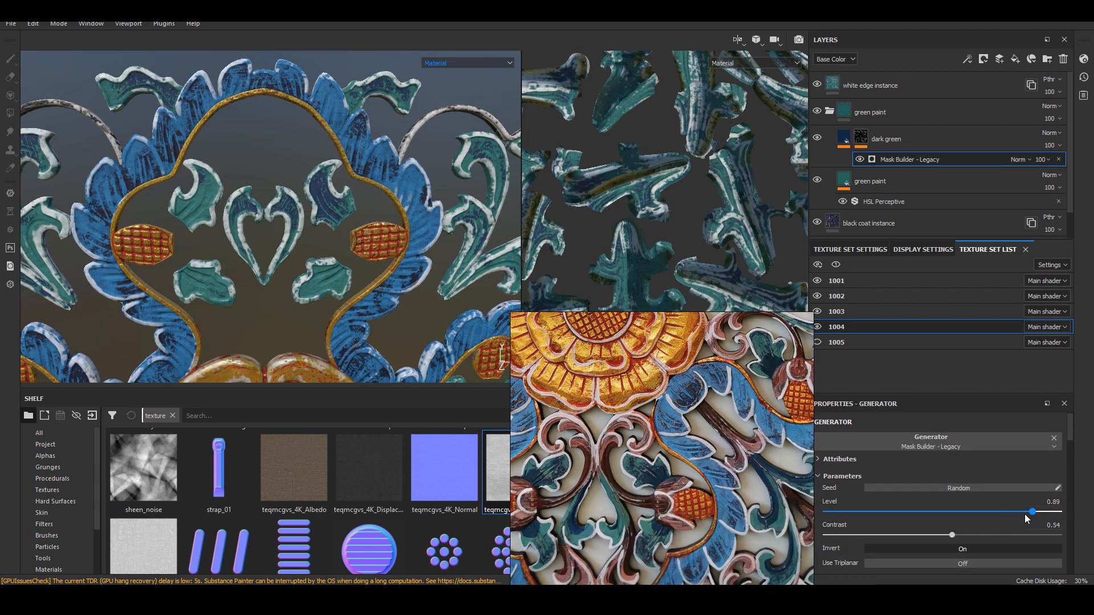
pyautogui.moveTo(1022, 512); pyautogui.dragTo(1032, 511)
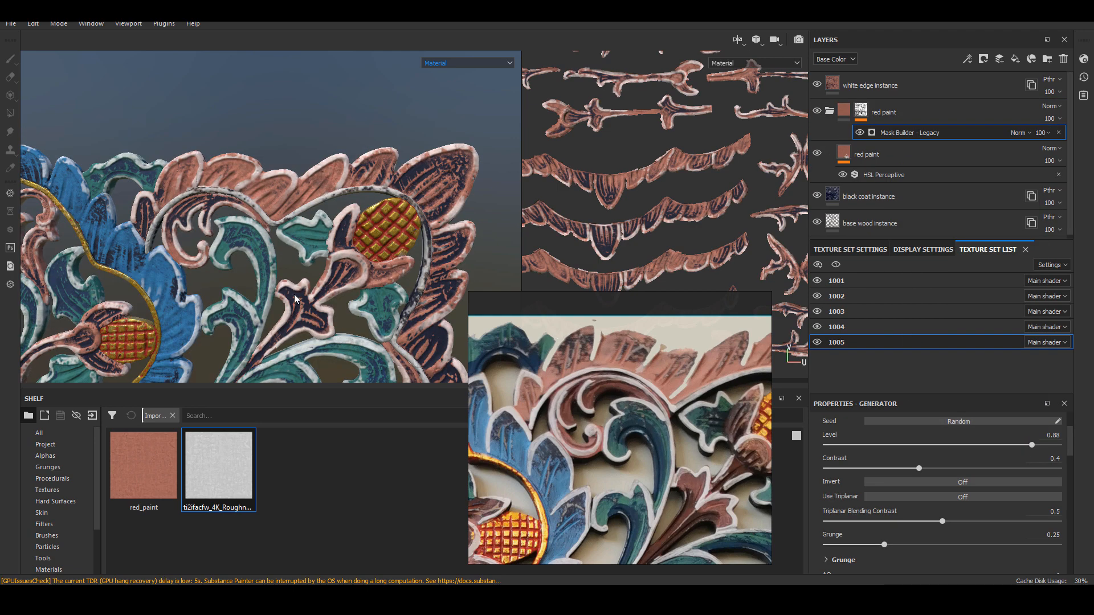
# - Tune the red paint folder's Mask Builder level and contrast sliders
pyautogui.moveTo(1011, 445); pyautogui.dragTo(1040, 445)
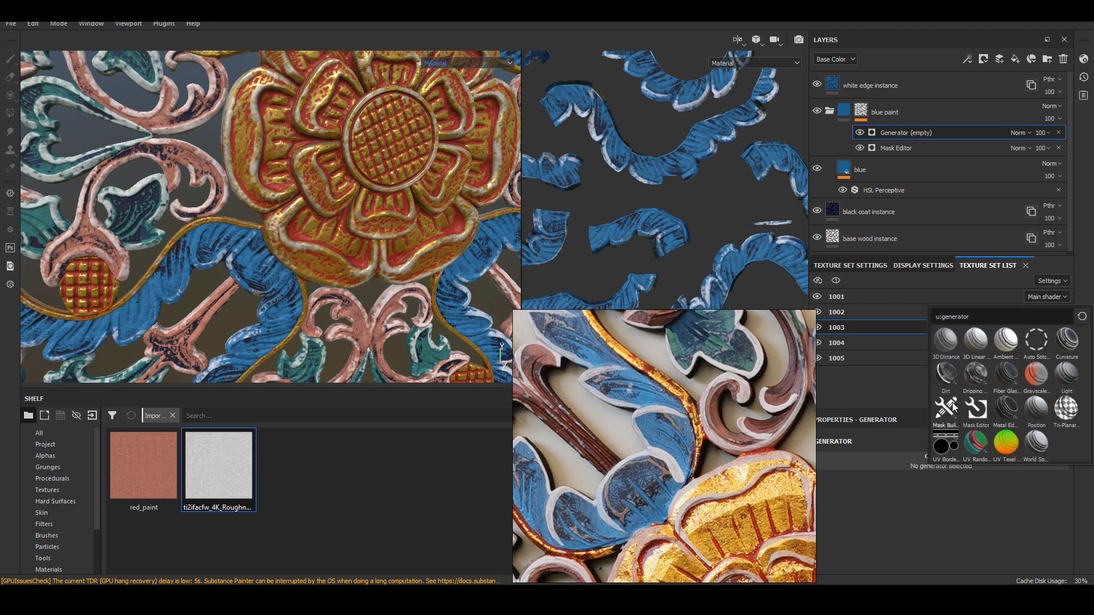
# - Make the blue mask's generator a Multiply-blended Mask Builder with higher Contrast and near-zero Level
pyautogui.click(946, 408)
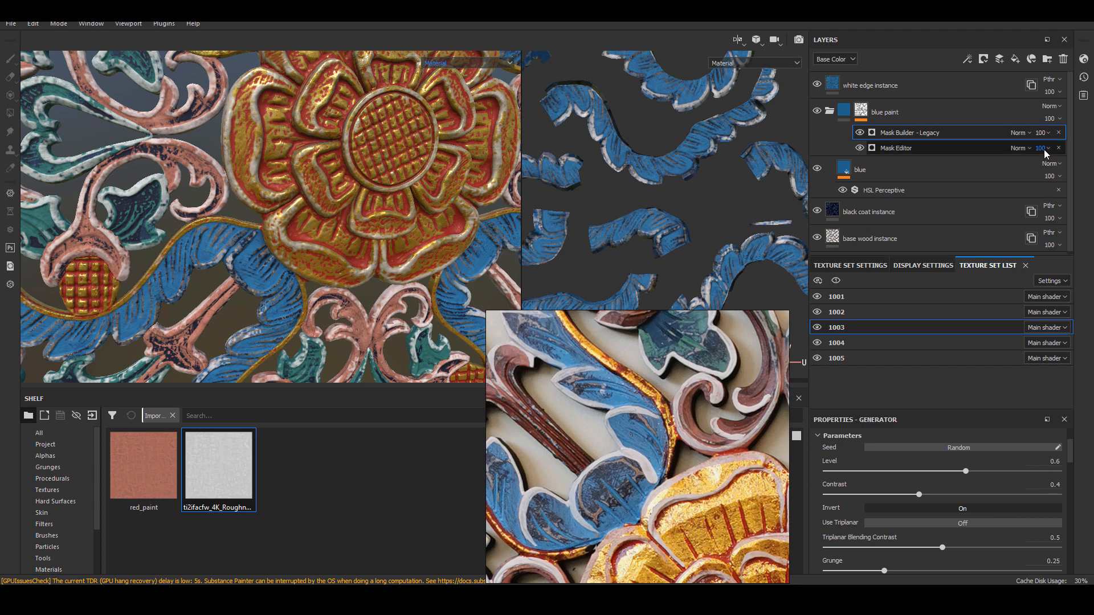
pyautogui.click(1020, 133)
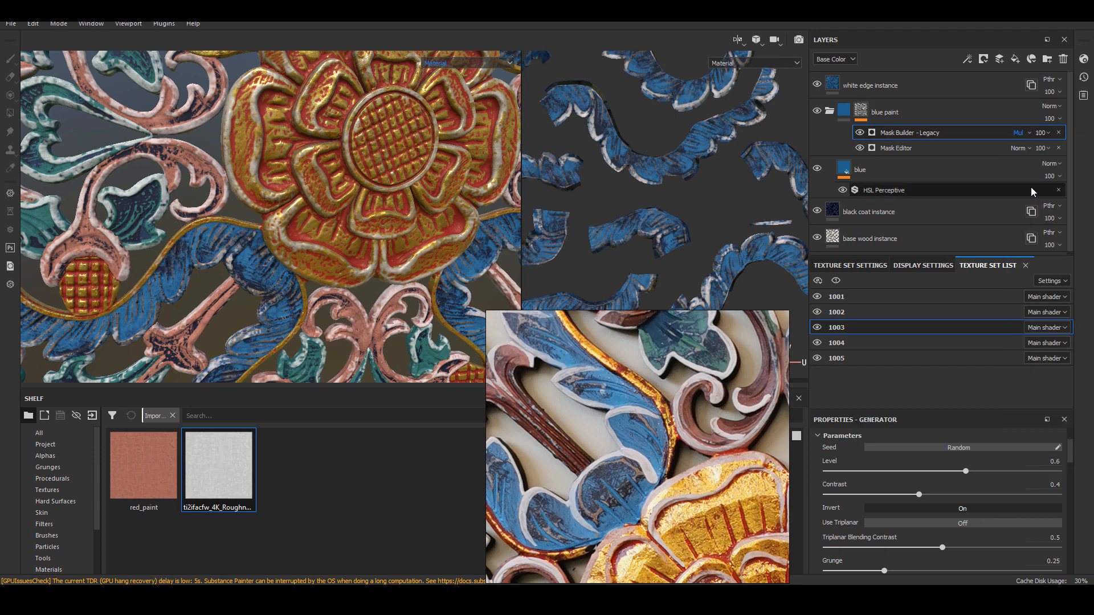
pyautogui.click(909, 133)
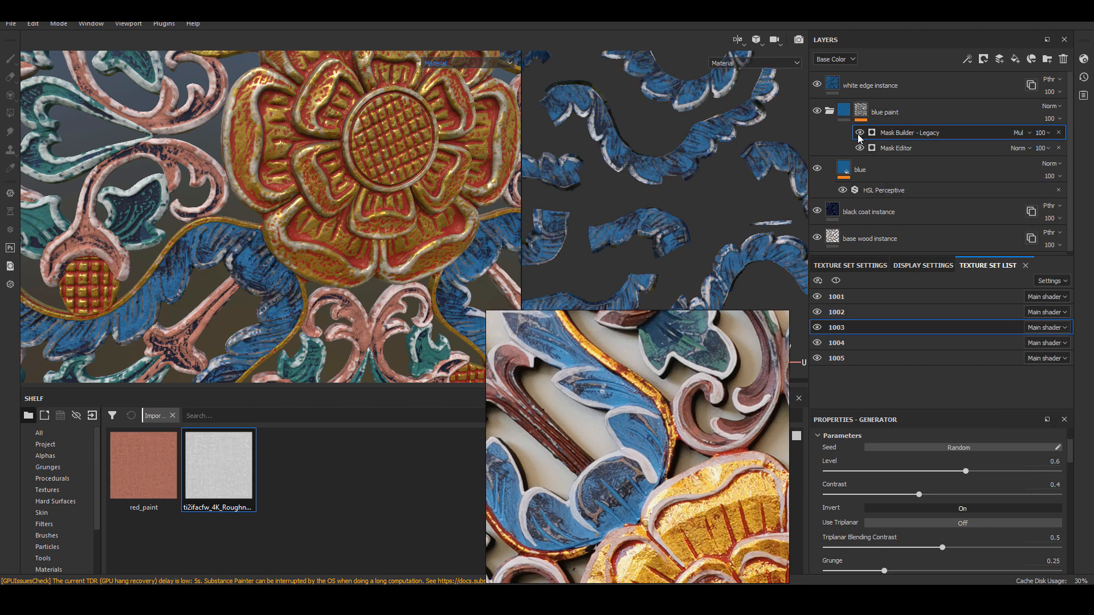
pyautogui.moveTo(918, 485); pyautogui.dragTo(976, 485)
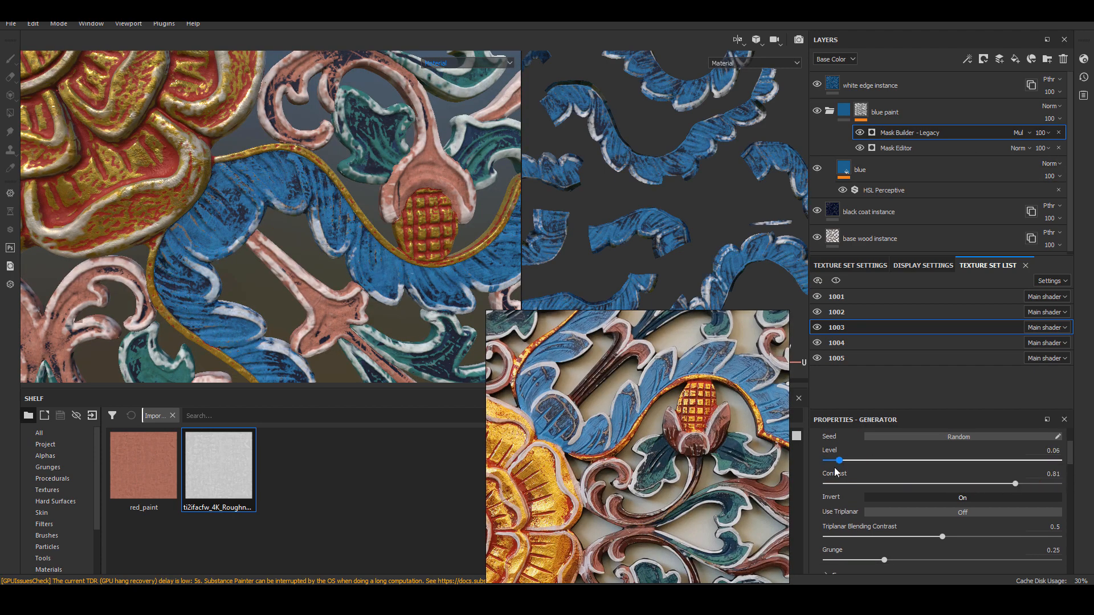
pyautogui.moveTo(840, 461); pyautogui.dragTo(867, 461)
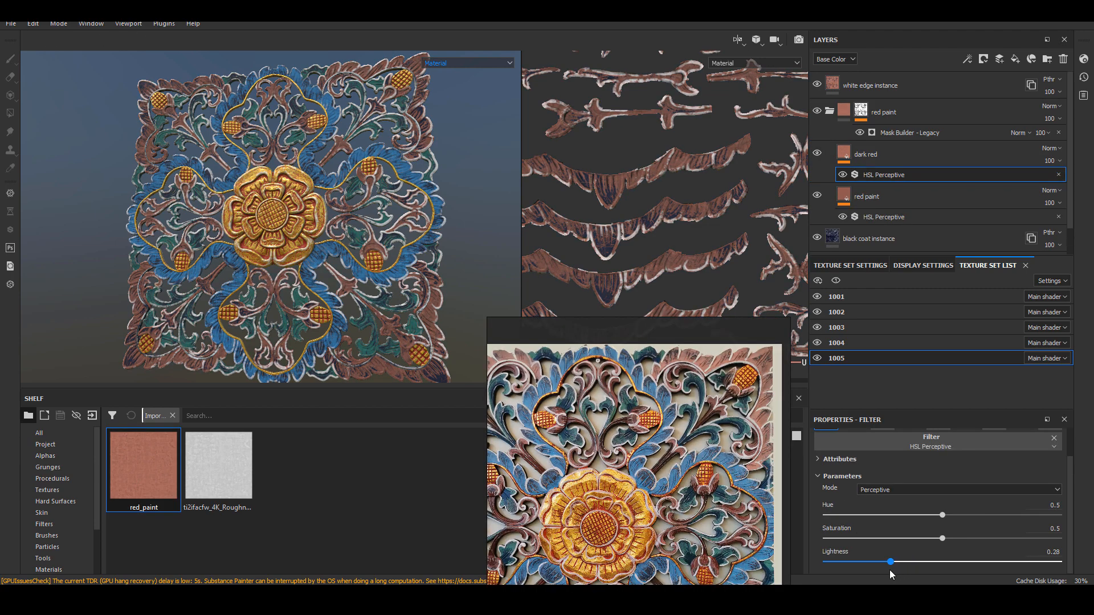
# - Darken the dark red layer's Lightness to 0.28 and brush it onto parts of the carving
pyautogui.moveTo(940, 538); pyautogui.dragTo(960, 538)
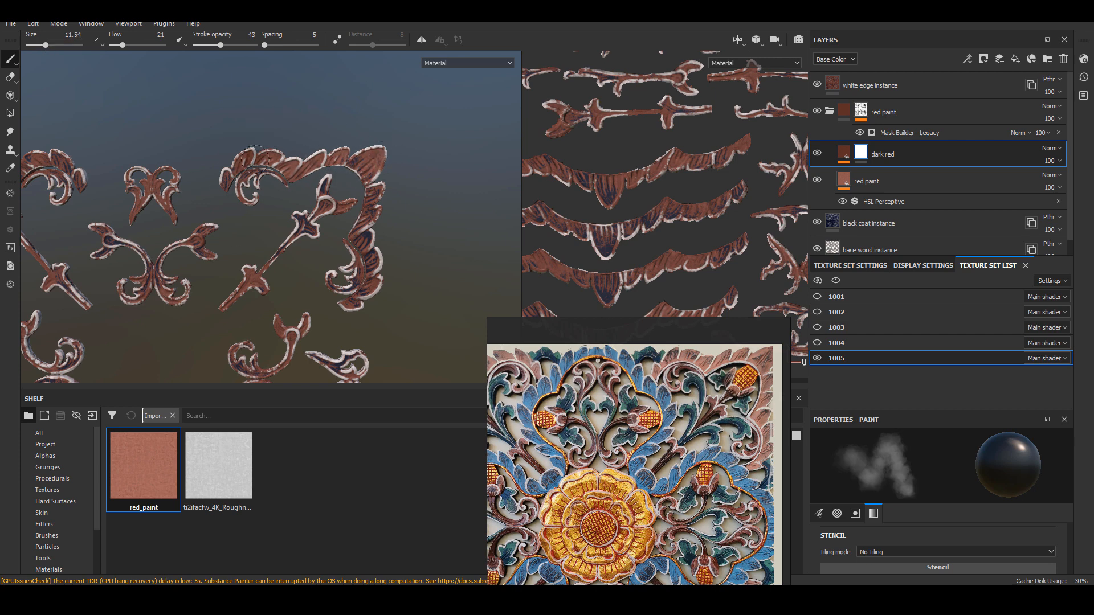
pyautogui.moveTo(252, 157); pyautogui.dragTo(369, 256)
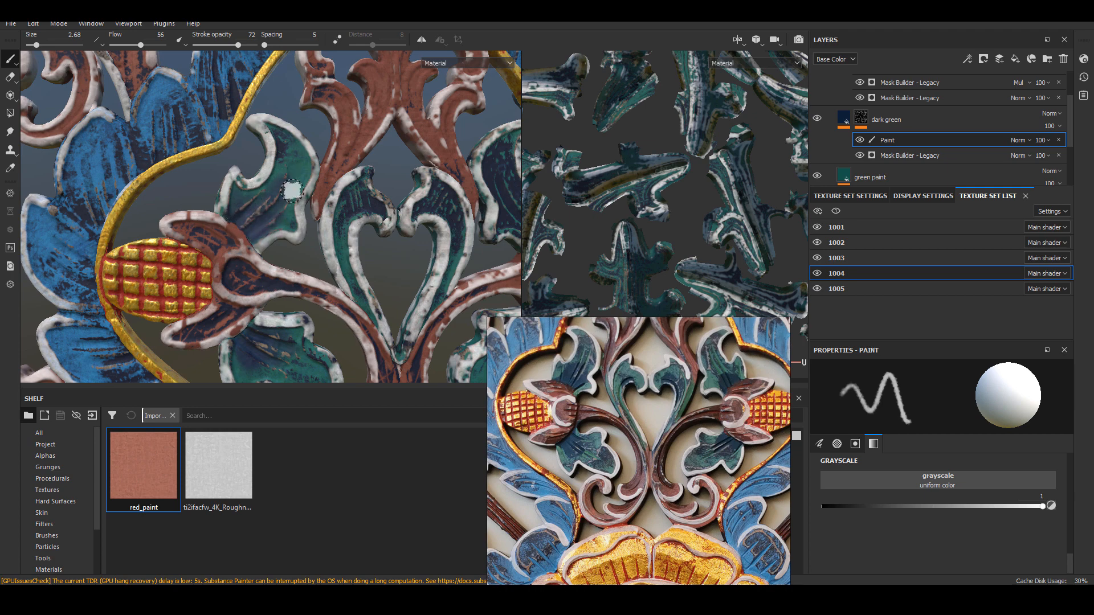
# - Brush extra dark green patches onto the leaves of texture set 1004
pyautogui.moveTo(279, 209); pyautogui.dragTo(336, 174)
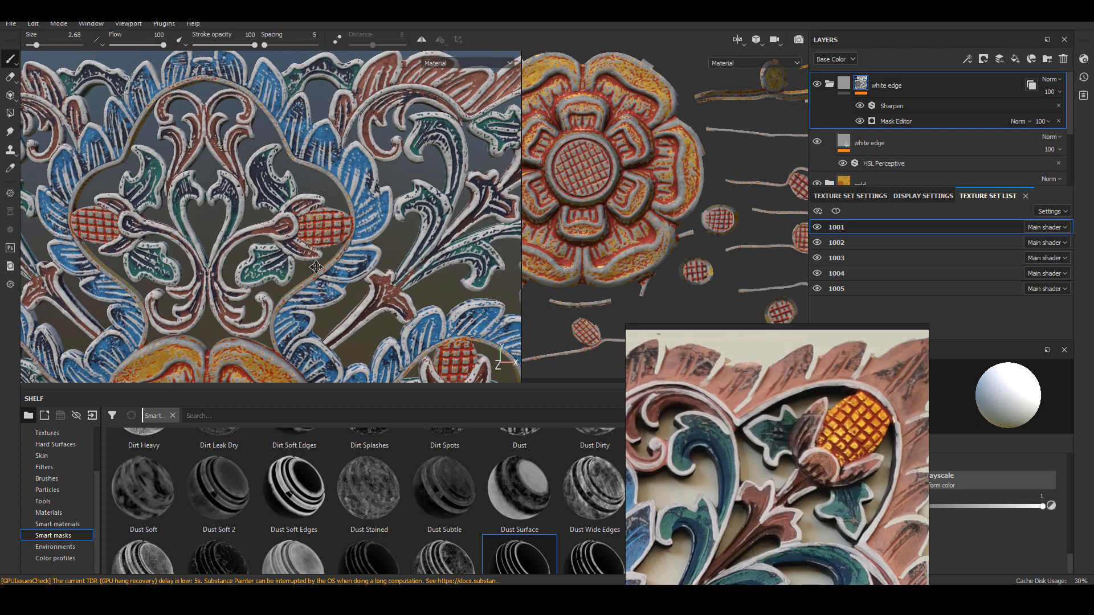
# - Lower the white edge mask's Global Balance to 0.07 and add a mask paint layer at grey 0.68
pyautogui.click(895, 121)
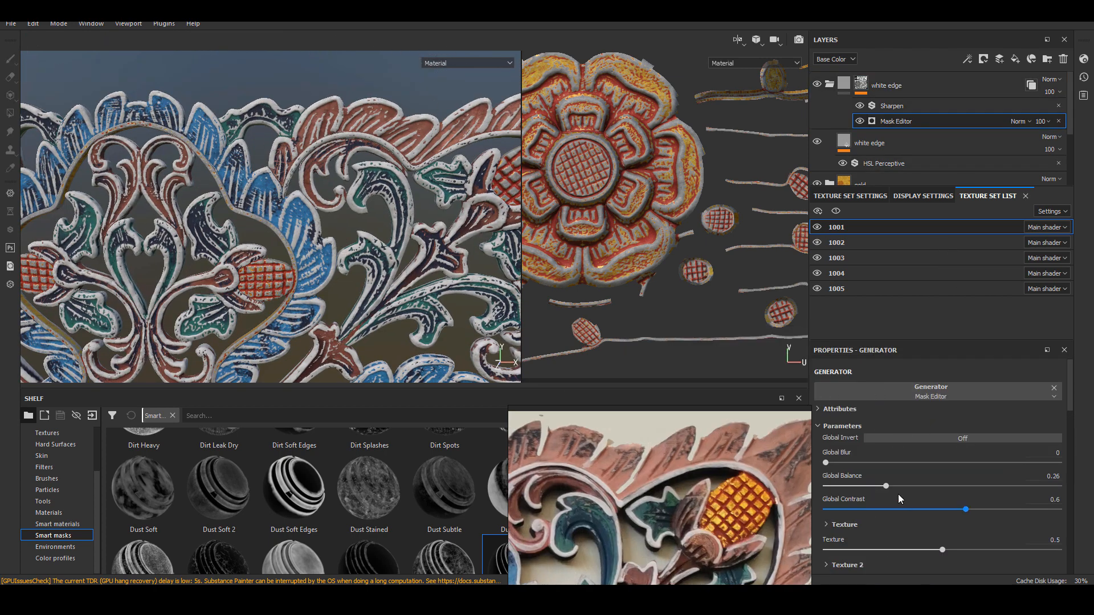
pyautogui.moveTo(886, 486); pyautogui.dragTo(845, 486)
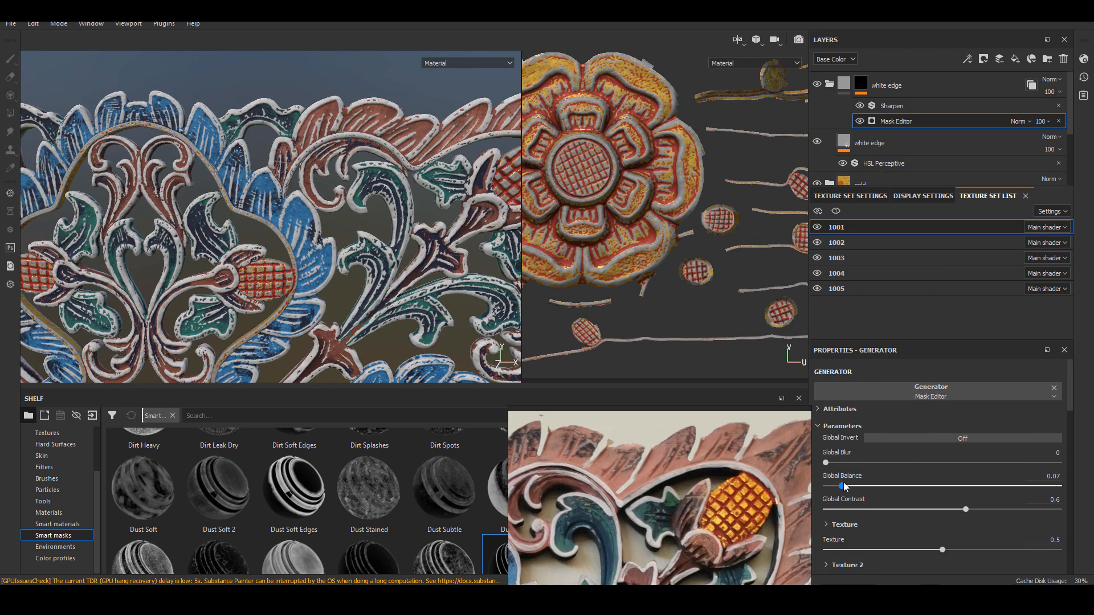
pyautogui.moveTo(843, 487); pyautogui.dragTo(852, 488)
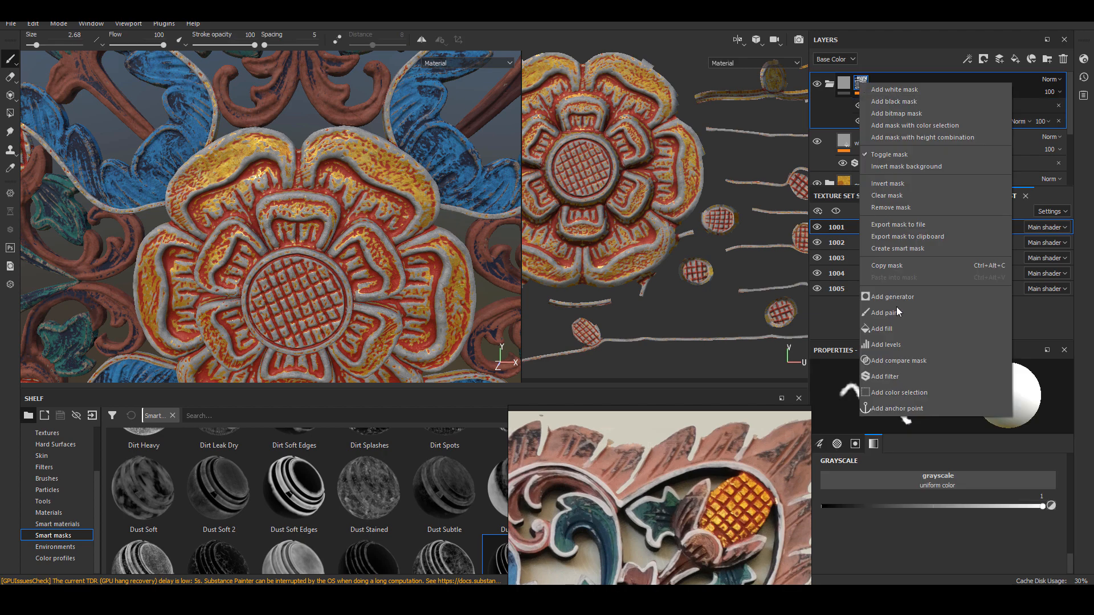
pyautogui.click(882, 313)
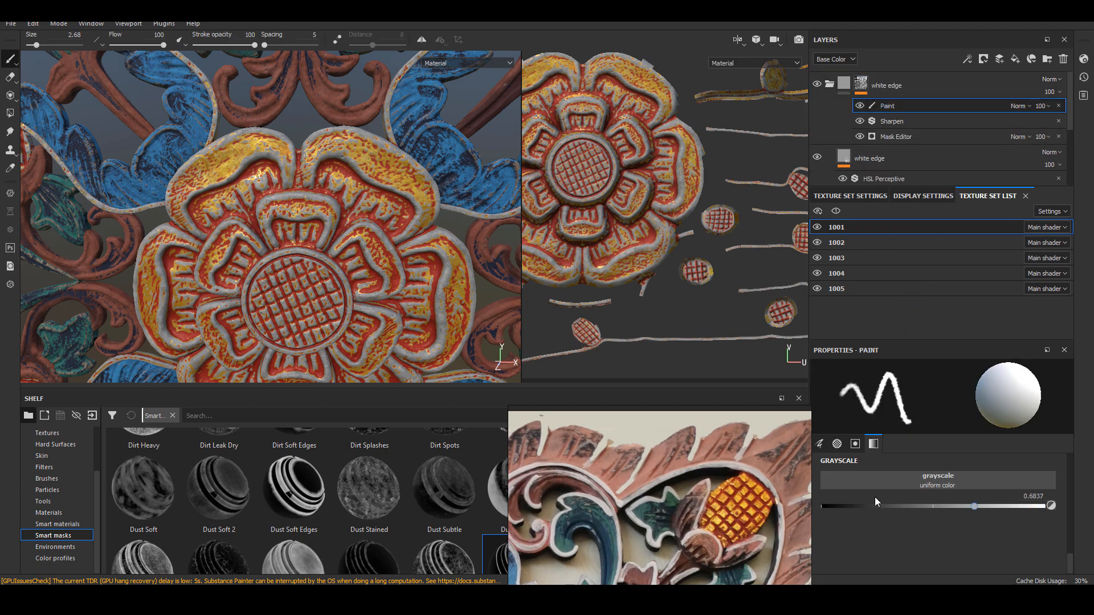
pyautogui.moveTo(973, 506); pyautogui.dragTo(824, 506)
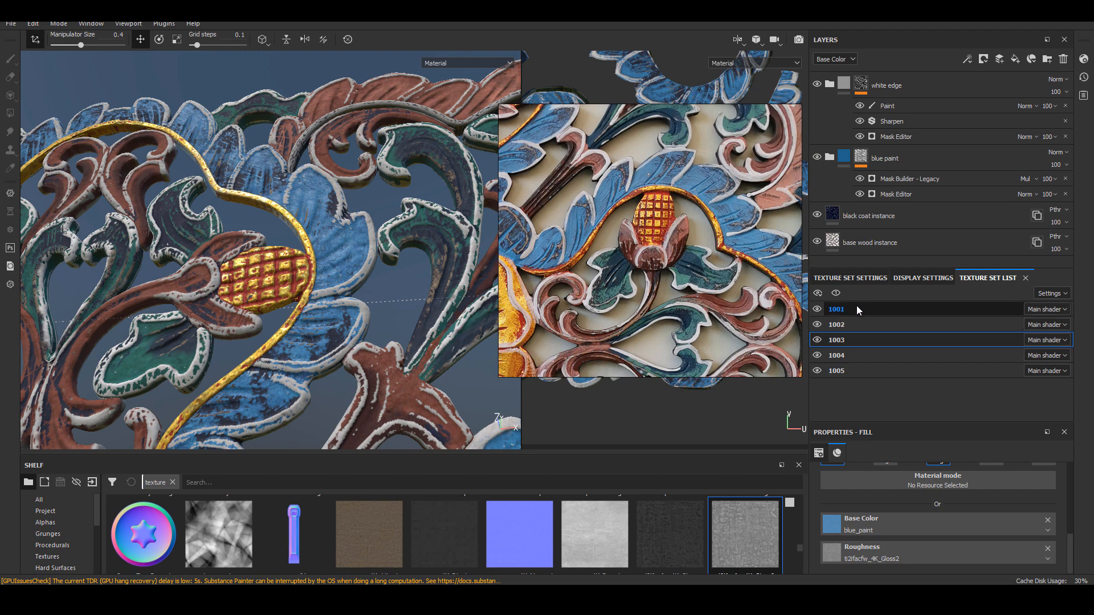
# - Switch to texture set 1001
pyautogui.click(836, 355)
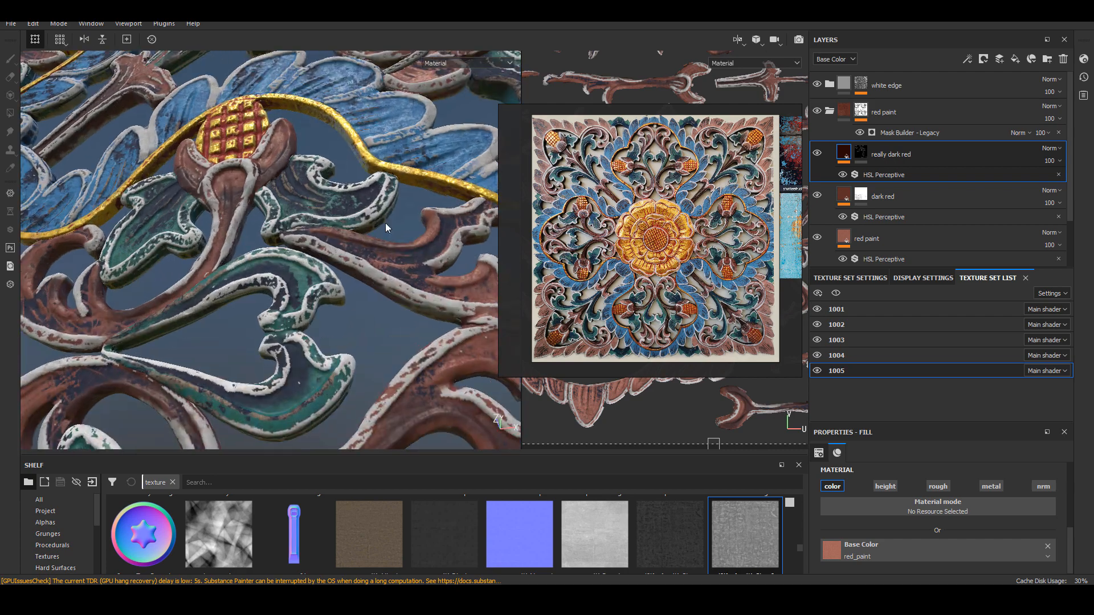
# - Drag the really dark red layer into the 1005 red paint folder and zoom out over the panel
pyautogui.moveTo(383, 227); pyautogui.dragTo(363, 332)
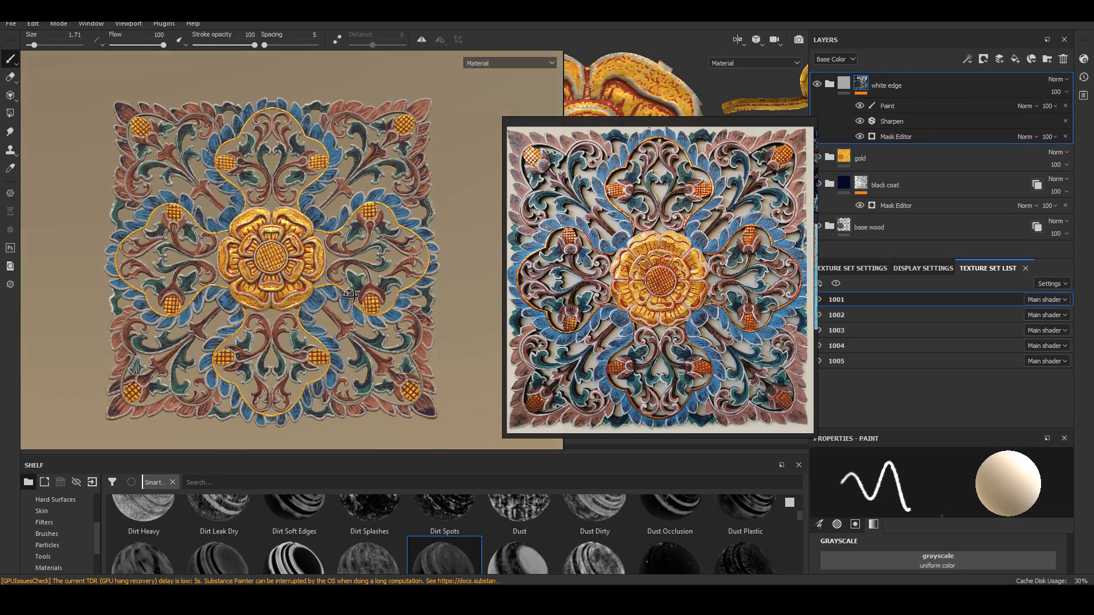
pyautogui.scroll(-3)
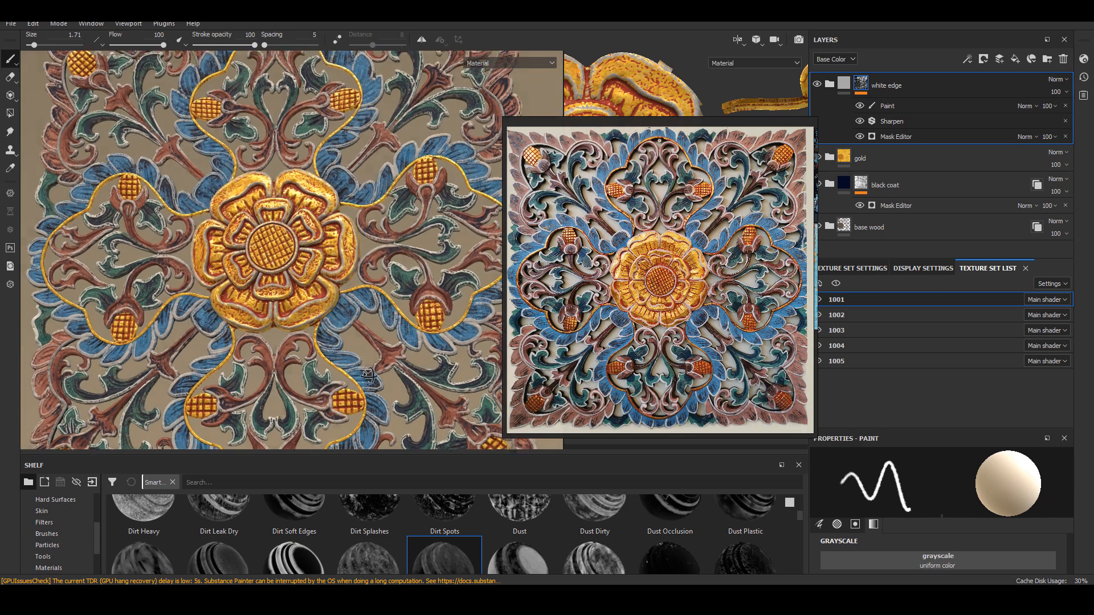